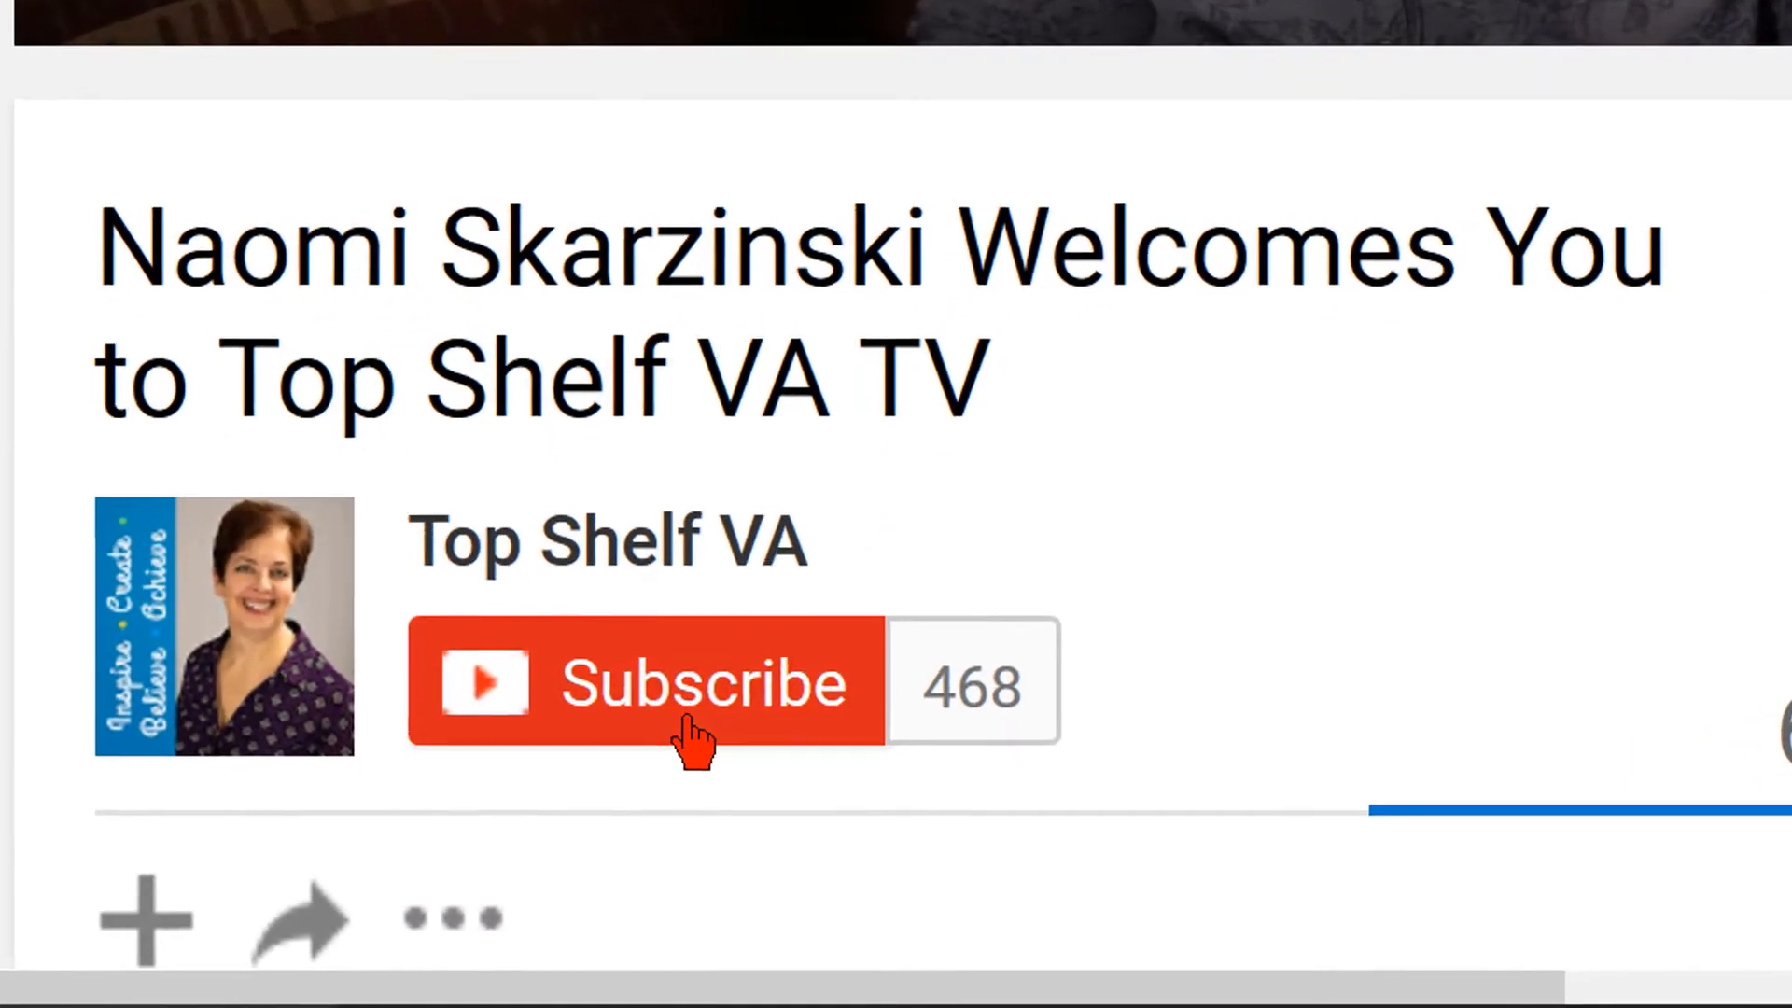
# - Subscribe to the Top Shelf VA channel and save 'all notifications' for it
pyautogui.click(646, 684)
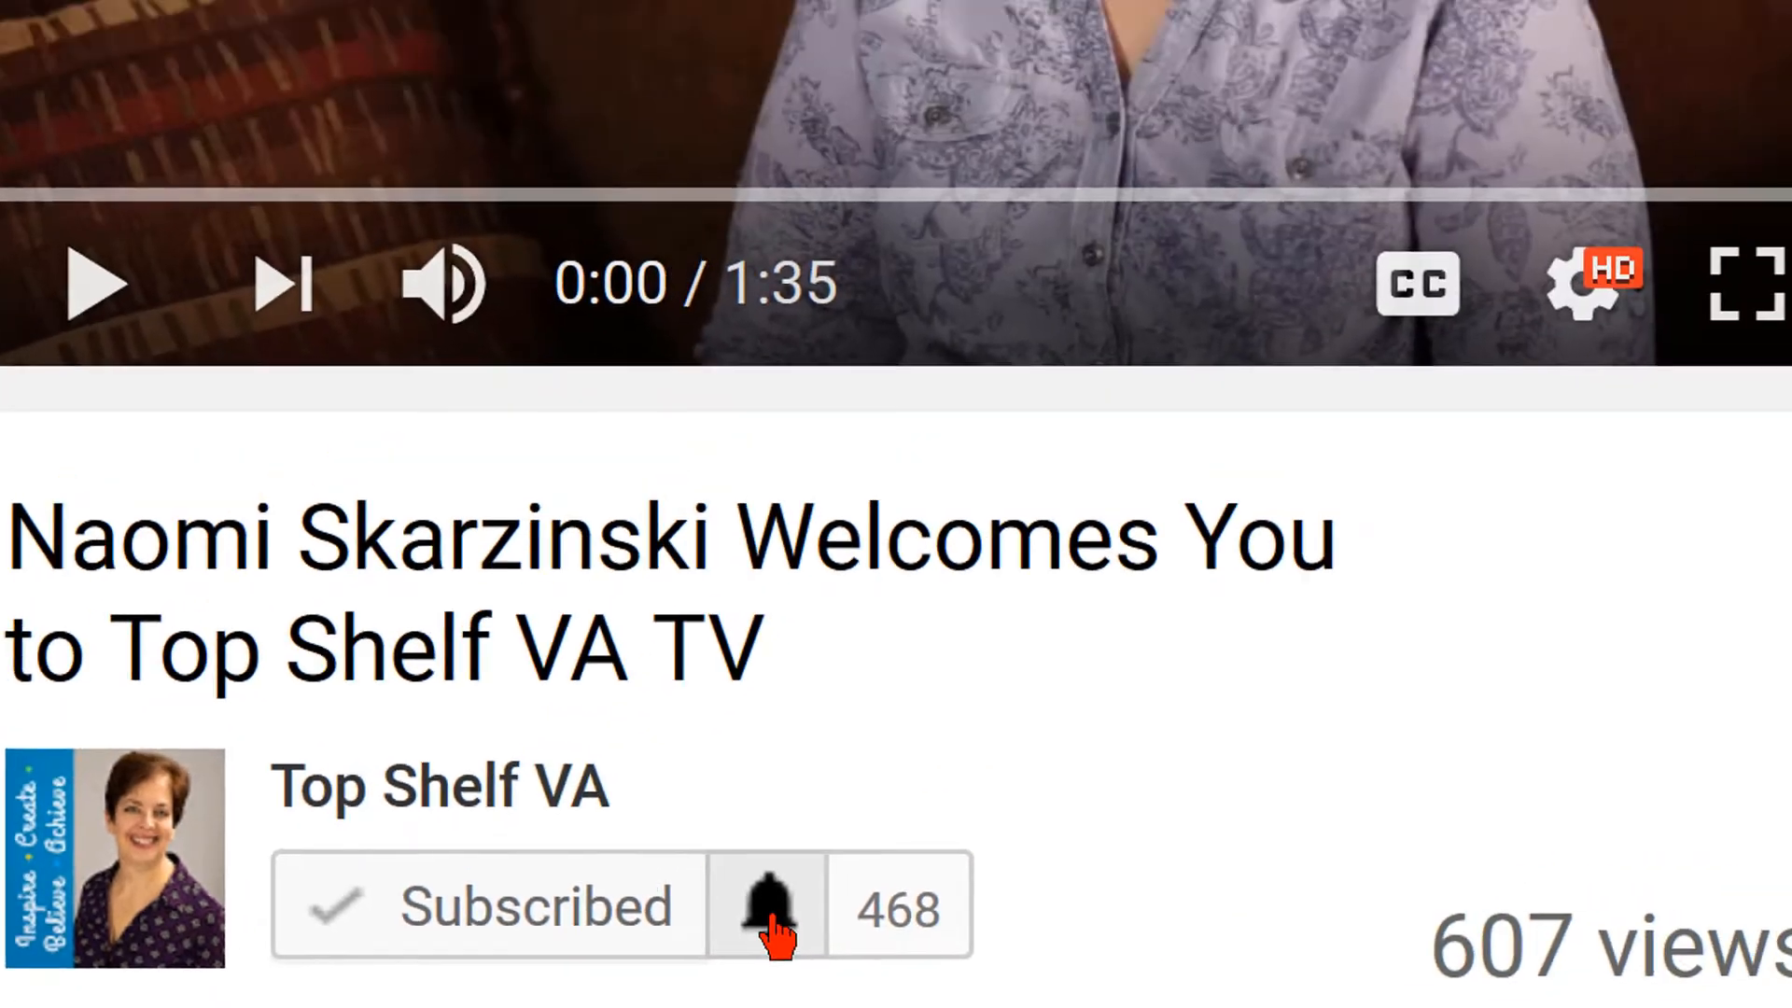
pyautogui.click(767, 907)
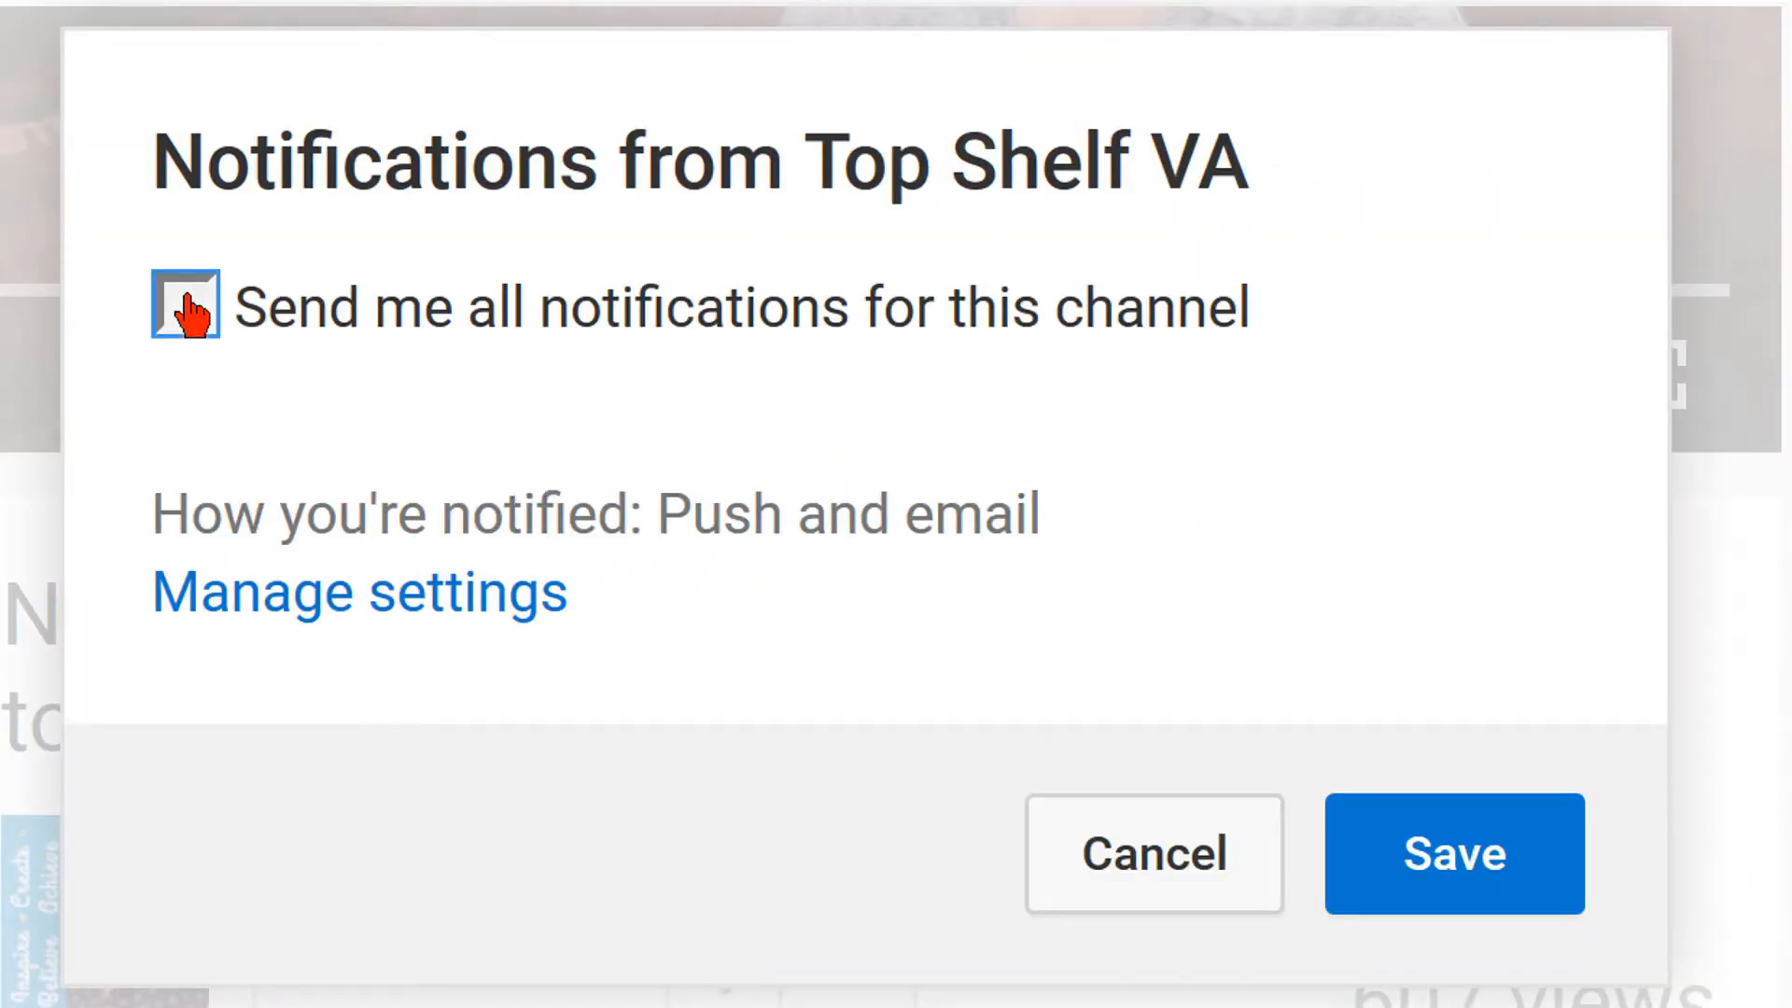
pyautogui.click(185, 307)
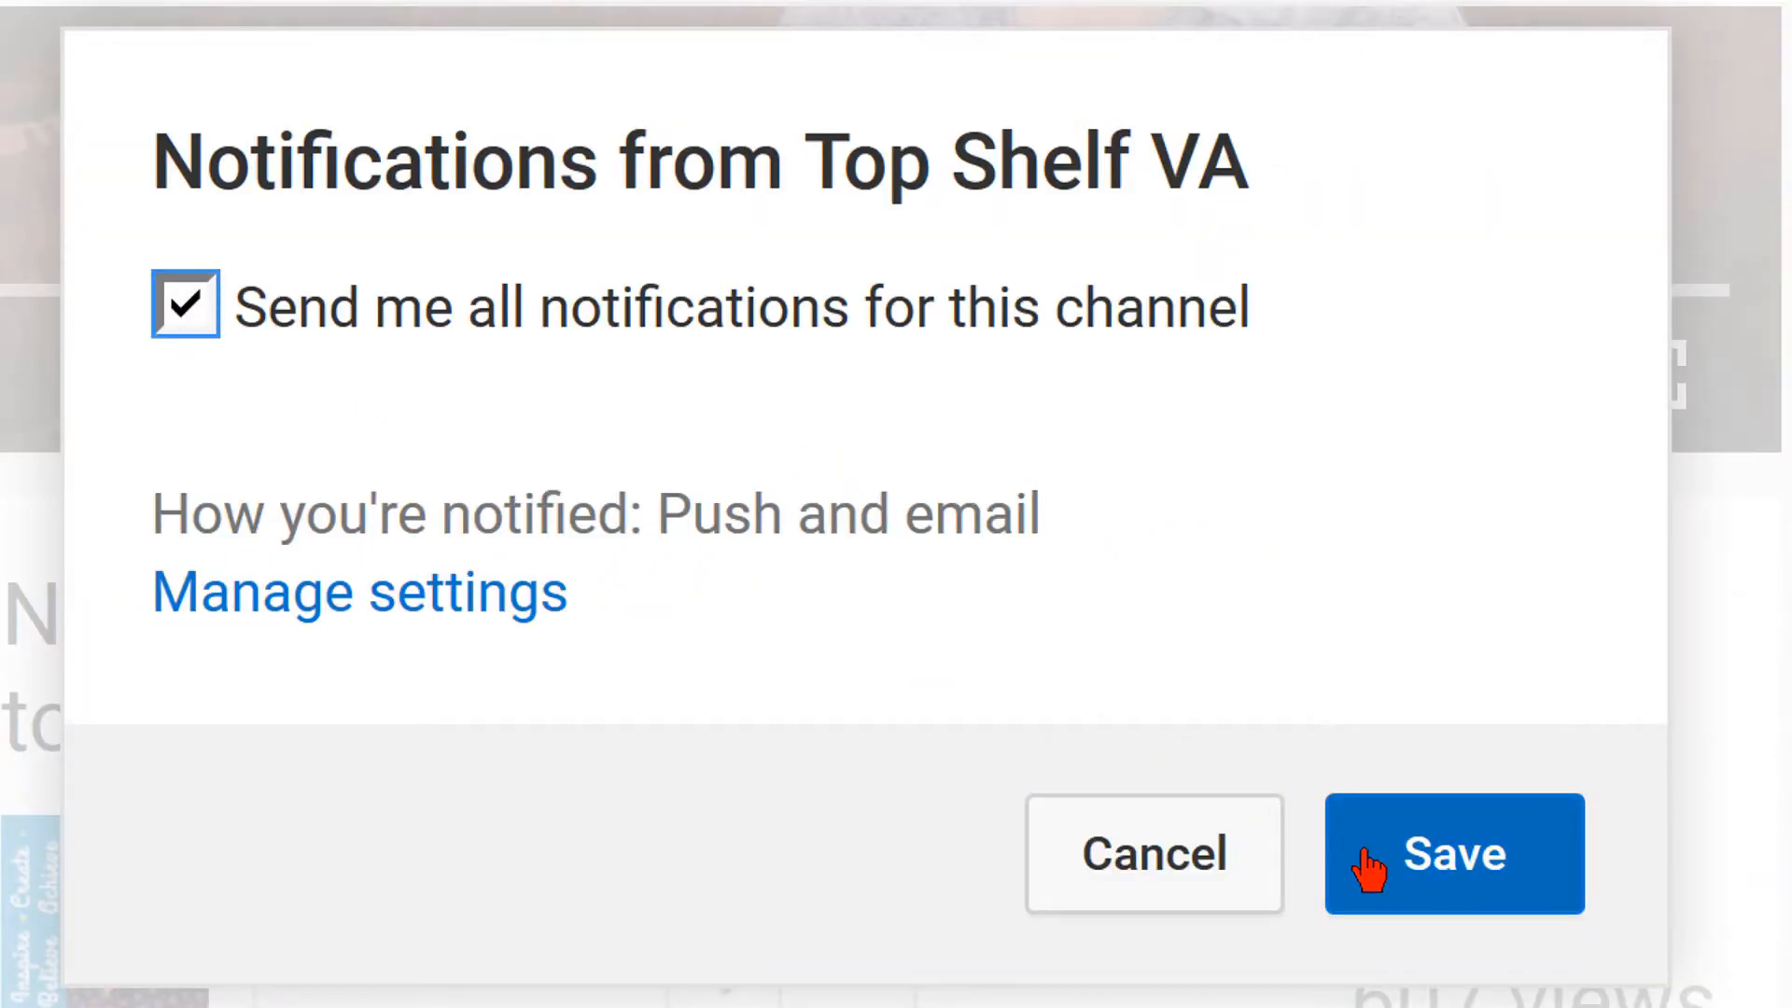
pyautogui.click(1454, 853)
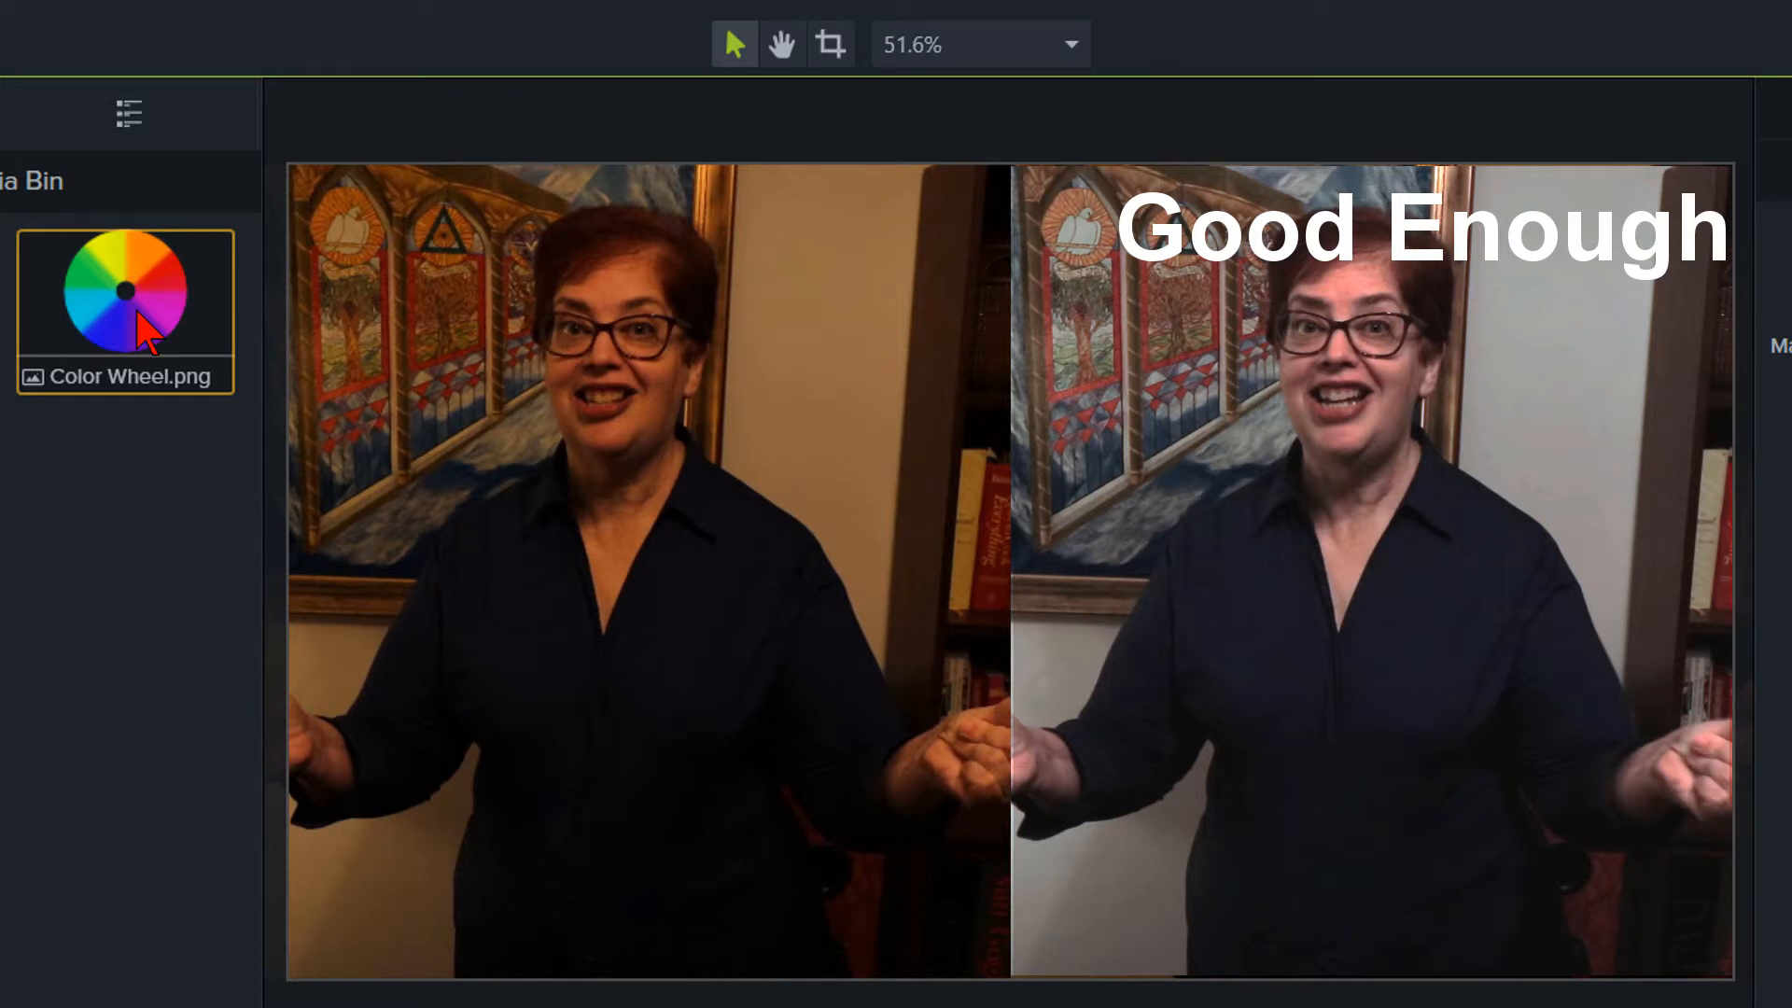
# - Drag Color Wheel.png from the Media Bin onto the canvas over the video clip
pyautogui.moveTo(125, 292); pyautogui.dragTo(355, 532)
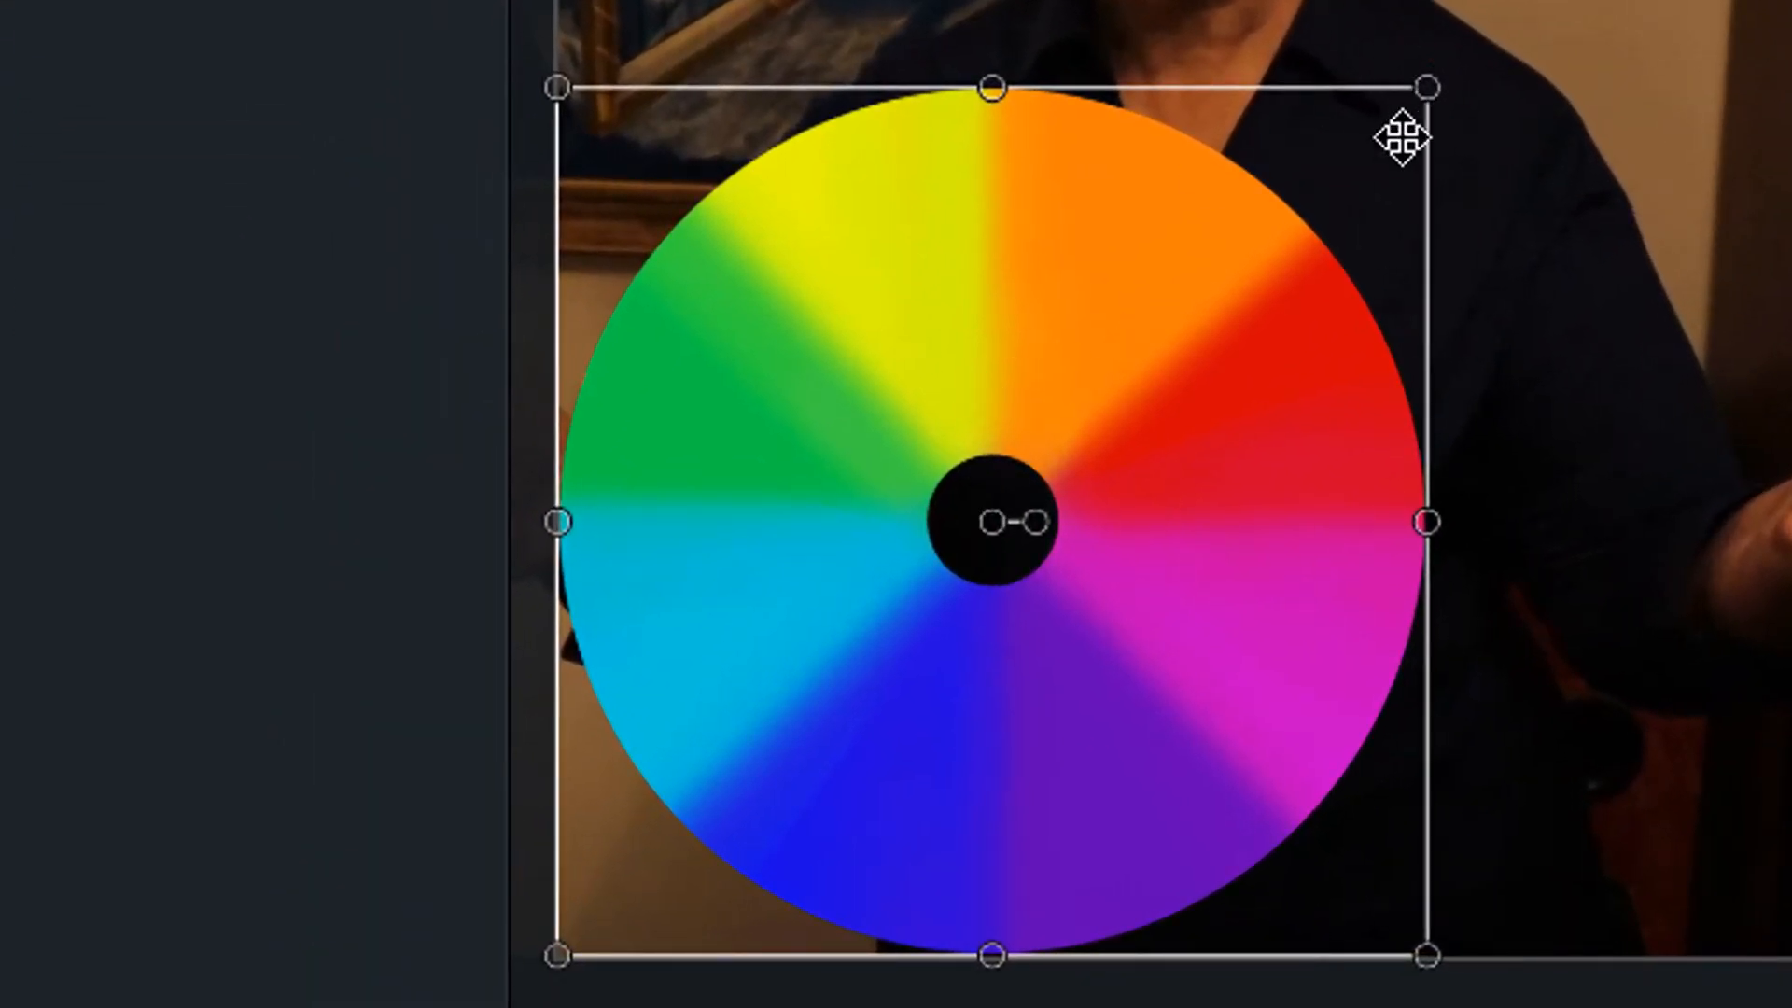
pyautogui.moveTo(1428, 86)
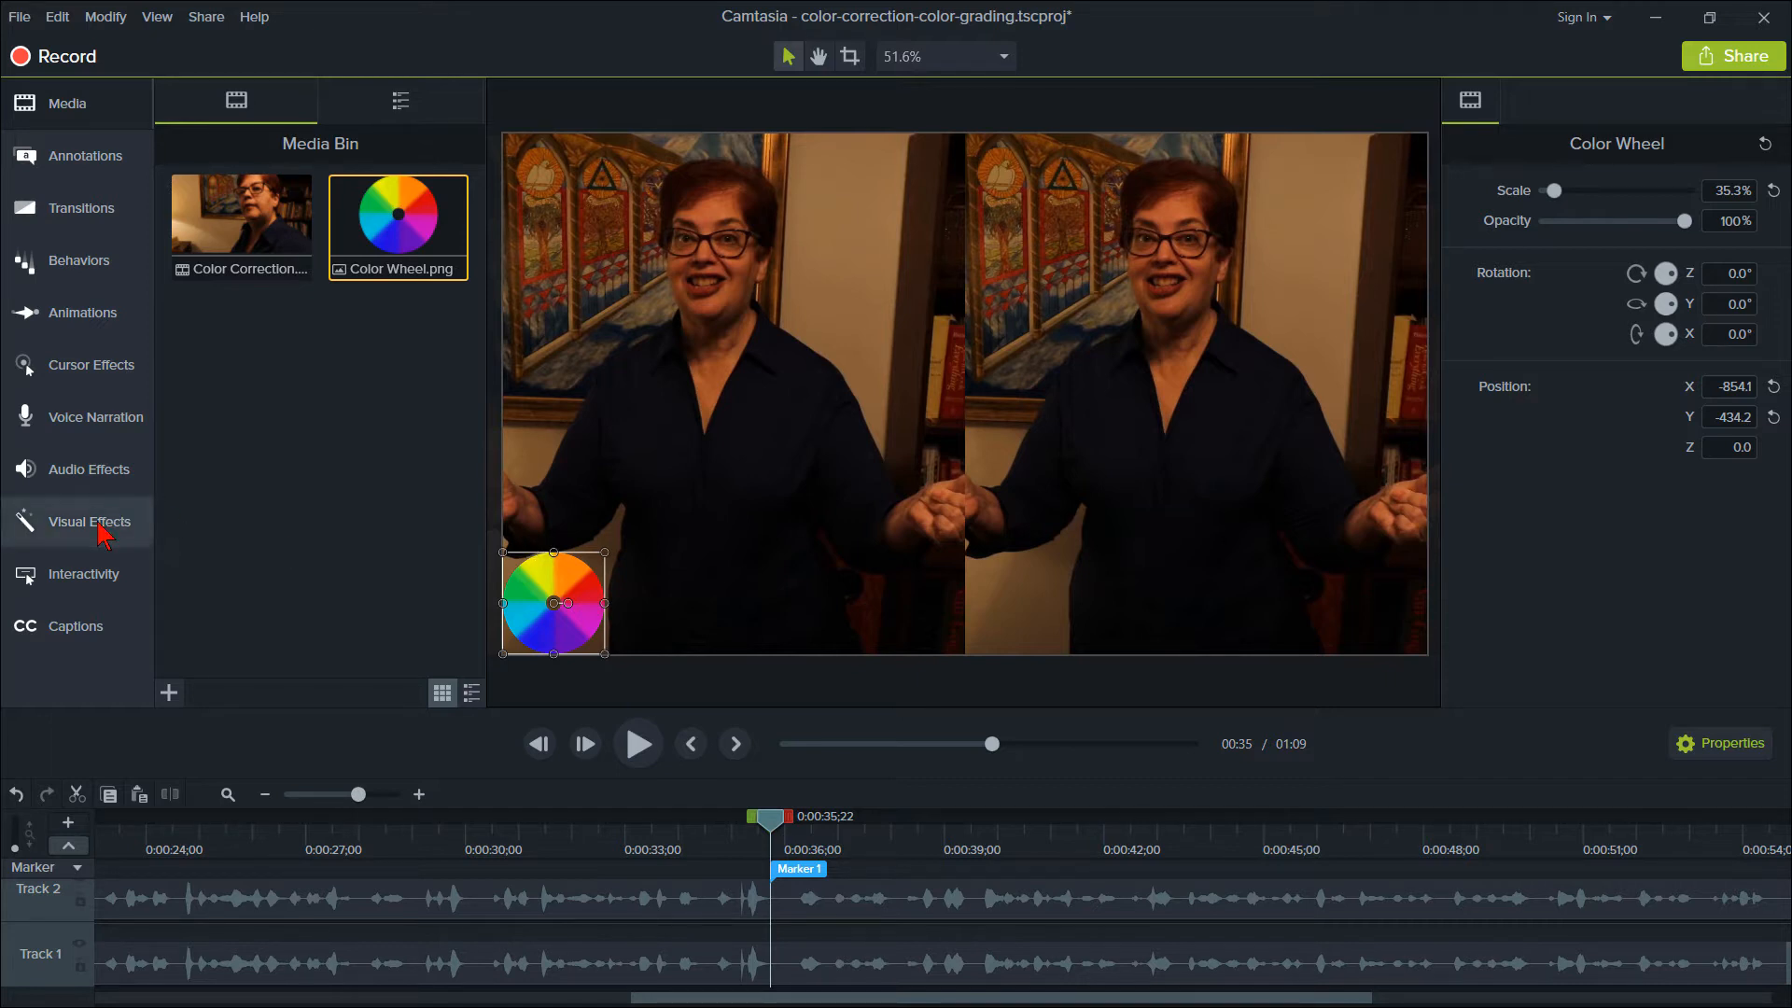
# - Add Colorize, Remove a Color and Color Adjustment from Visual Effects to the After clip and reset Brightness
pyautogui.click(90, 521)
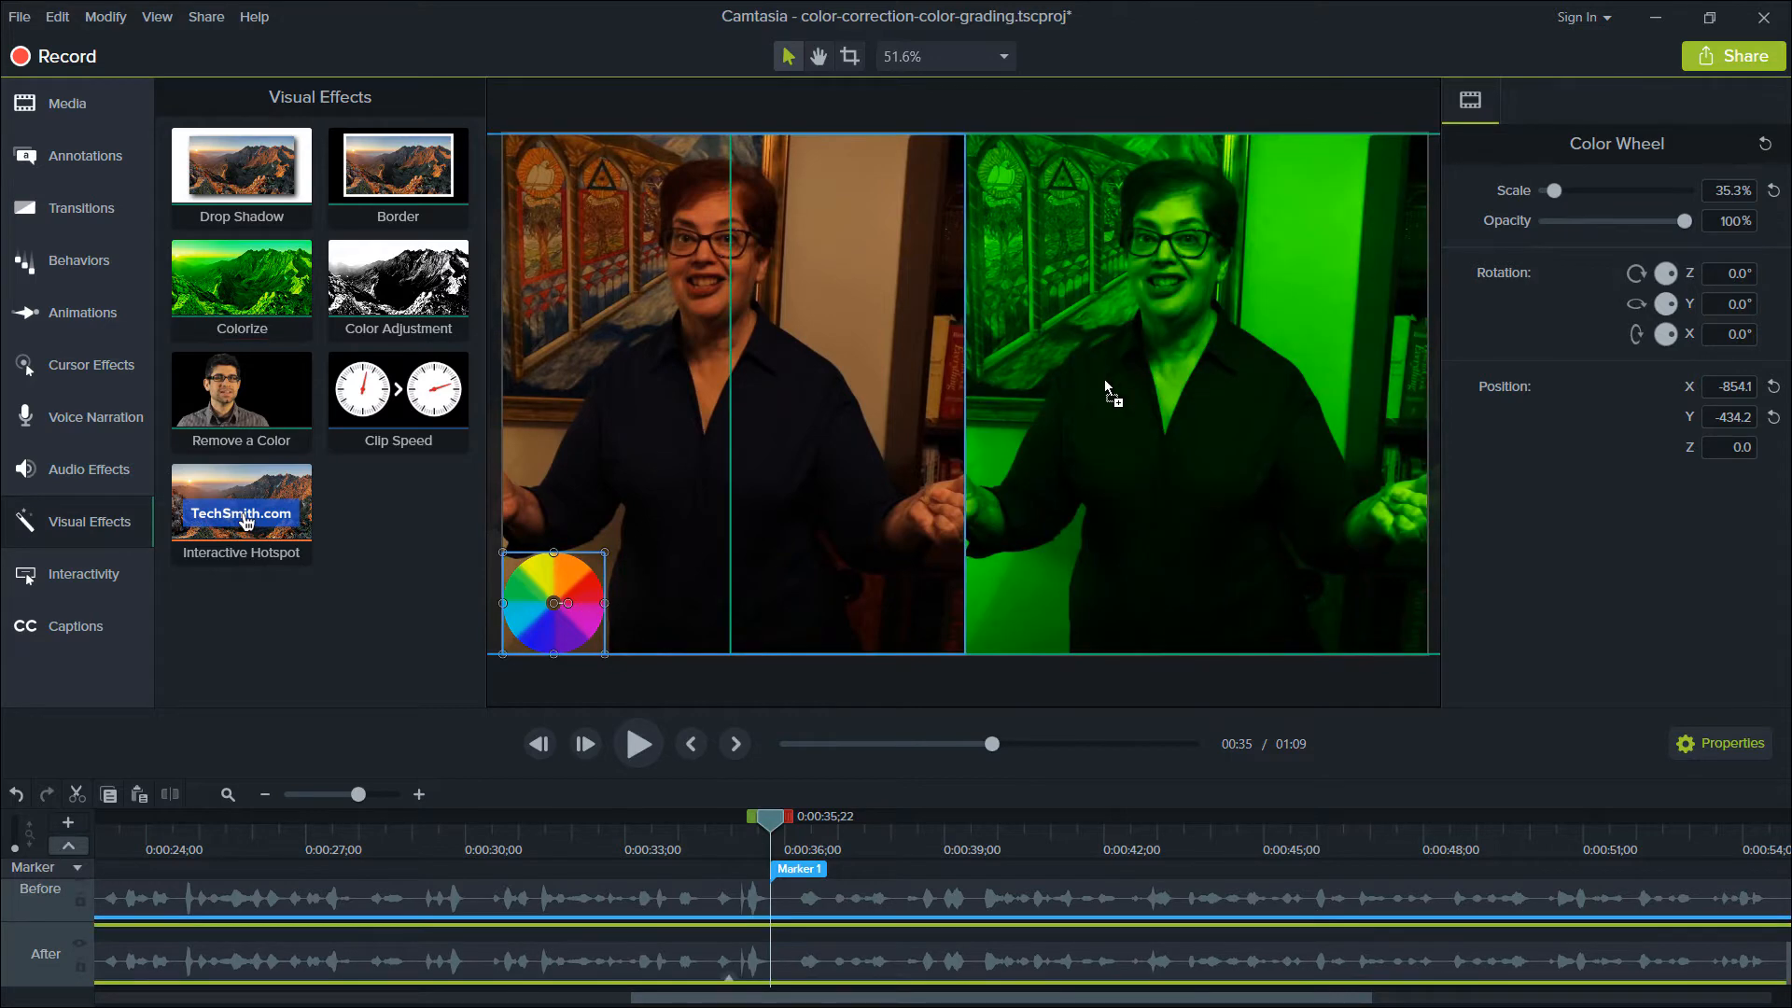
pyautogui.moveTo(435, 954)
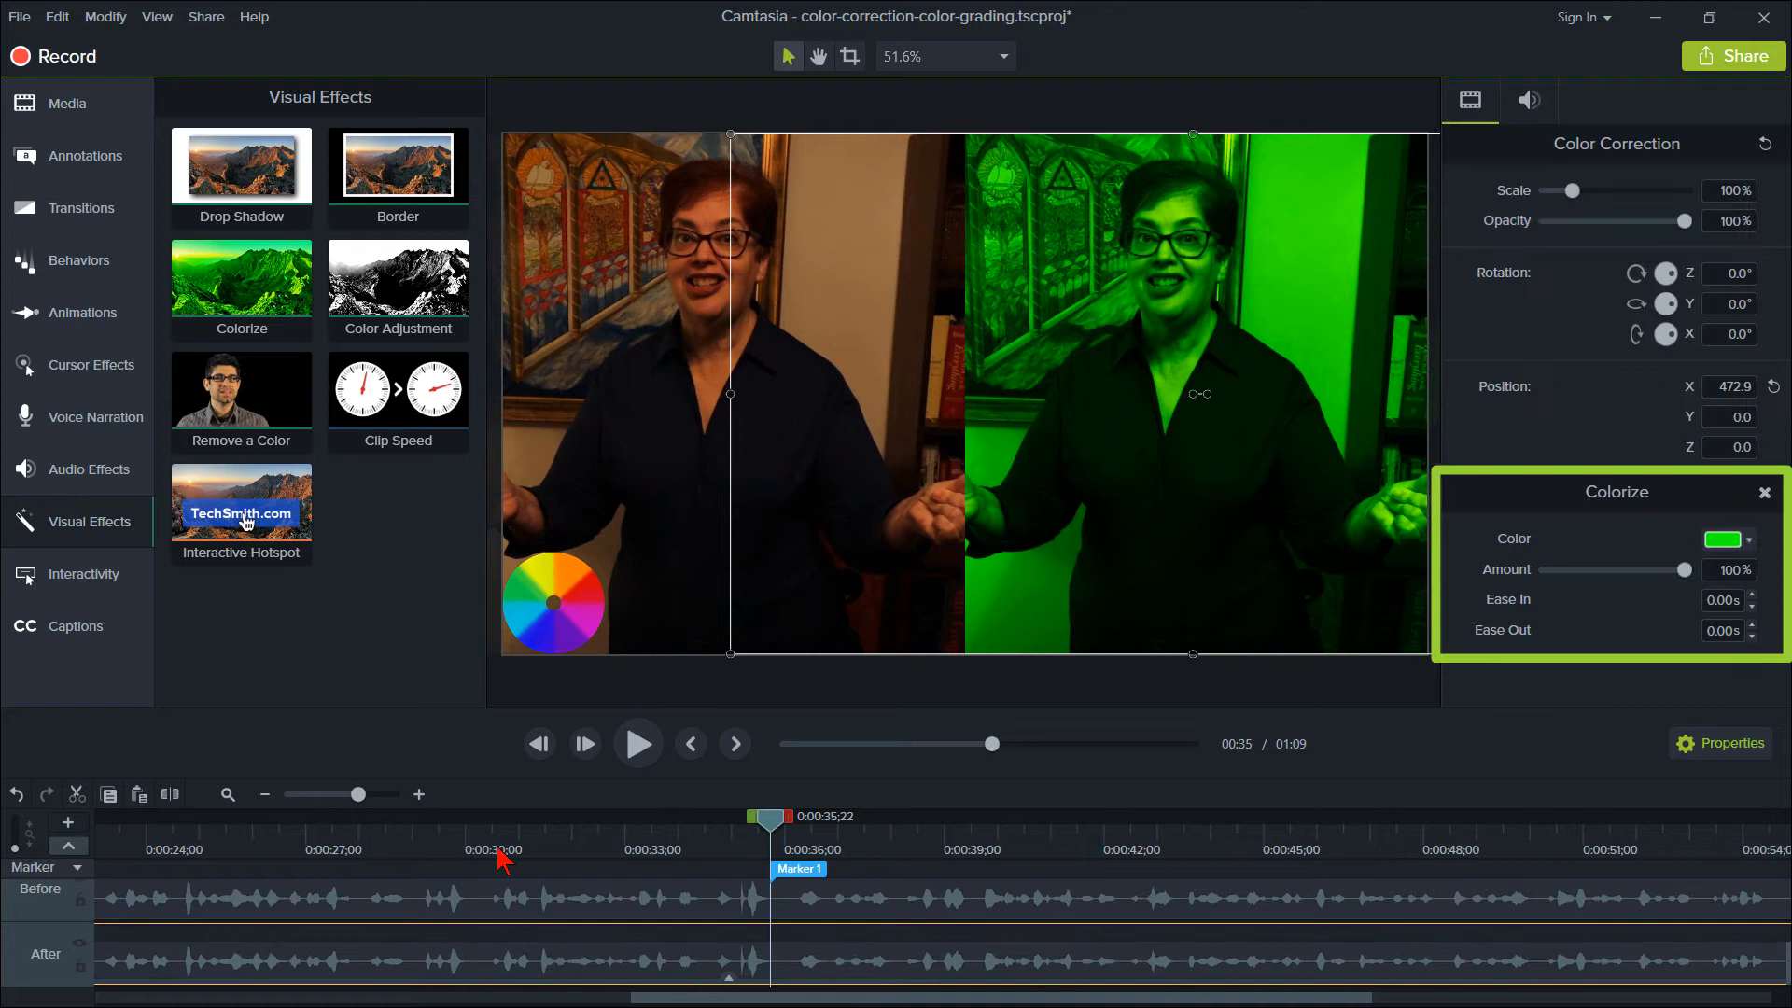
pyautogui.click(241, 394)
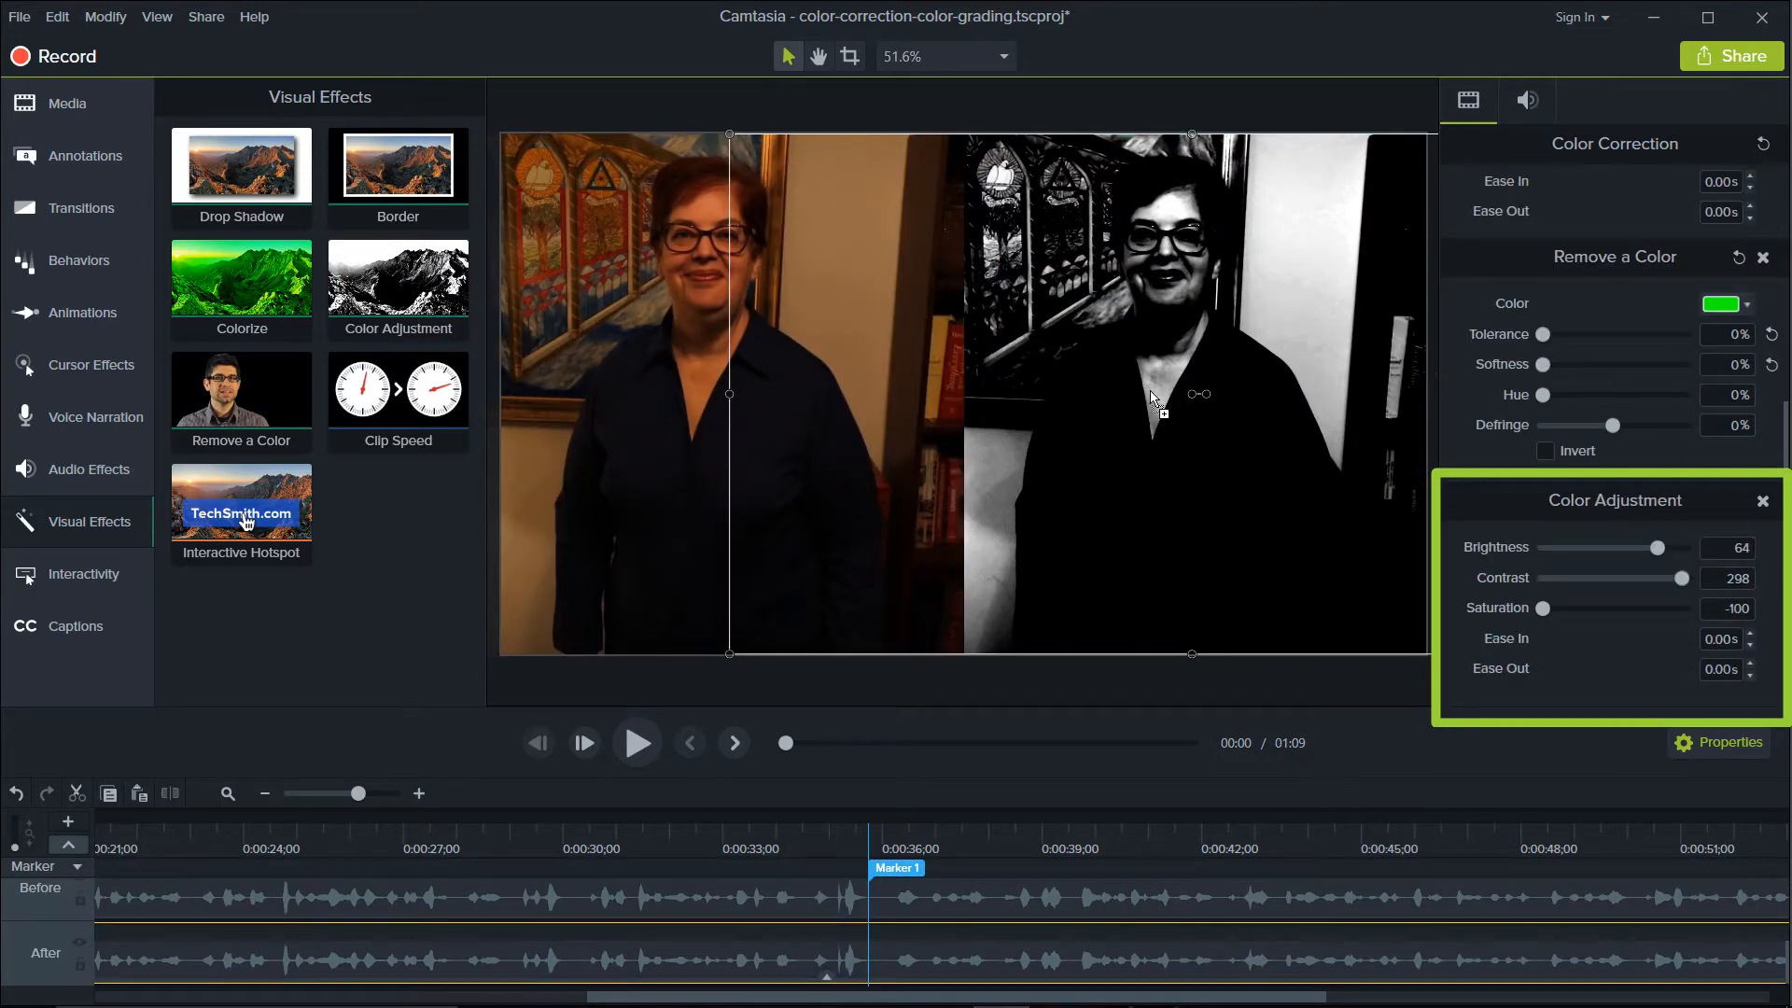
pyautogui.click(635, 741)
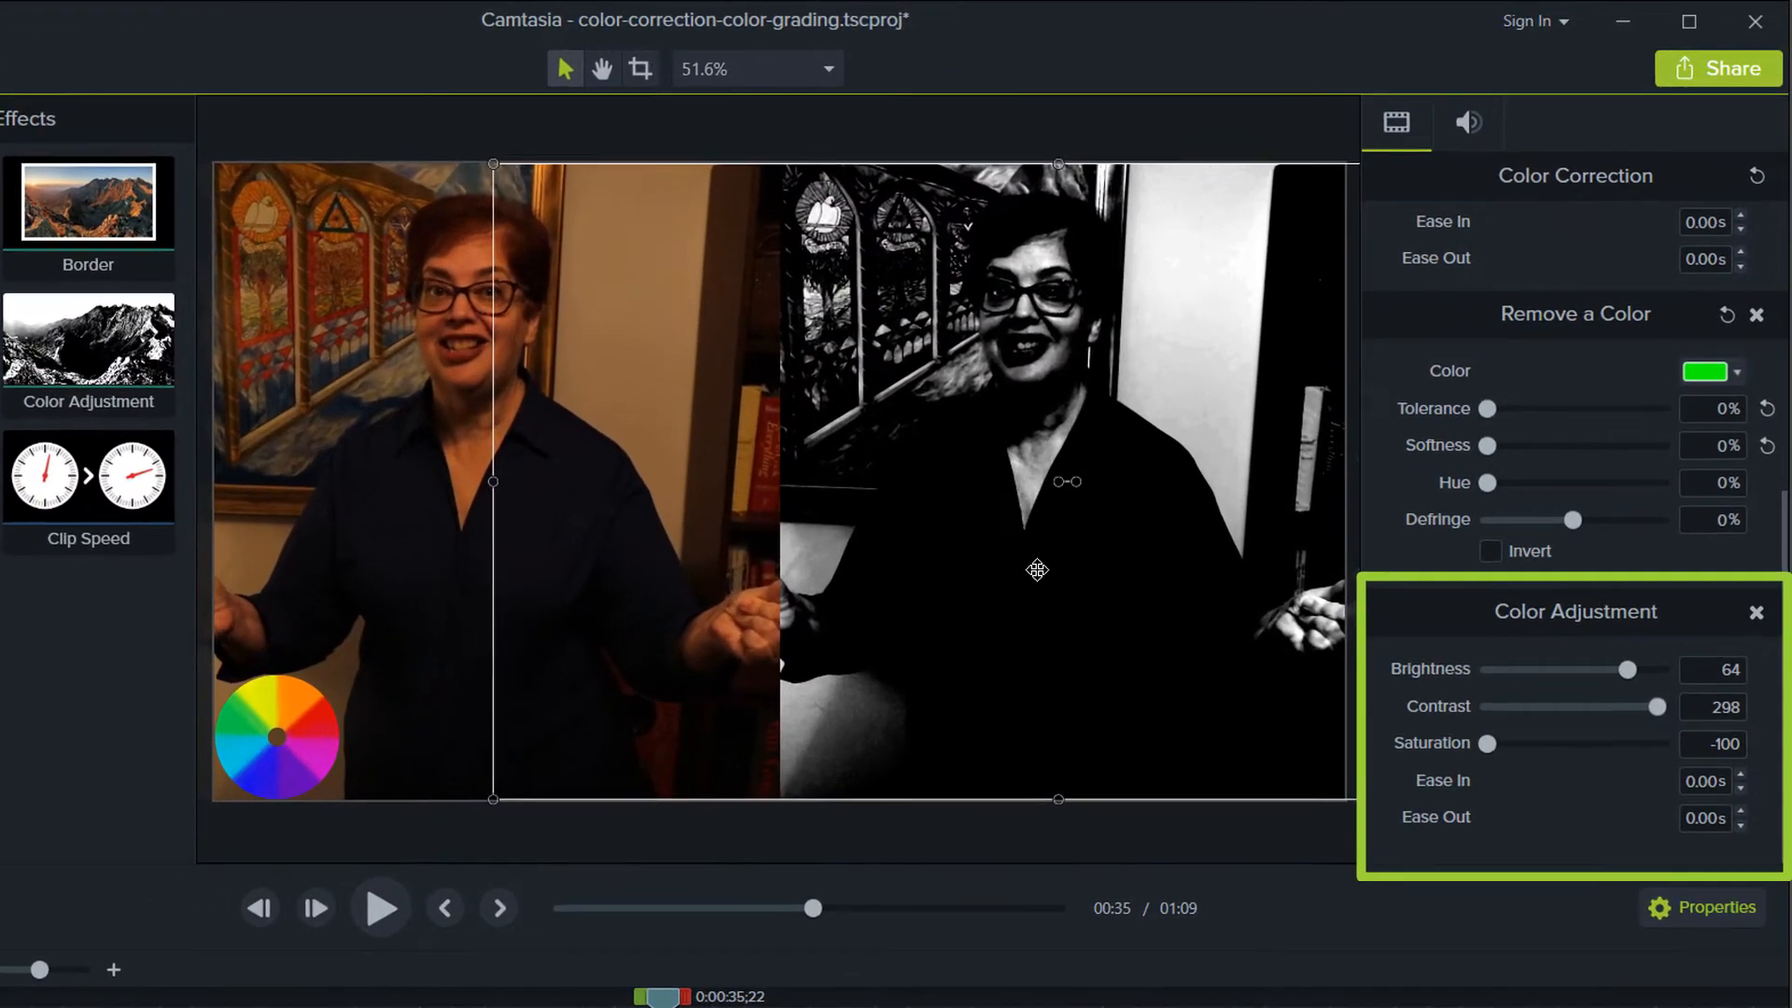
pyautogui.tripleClick(1714, 670)
pyautogui.write('0')
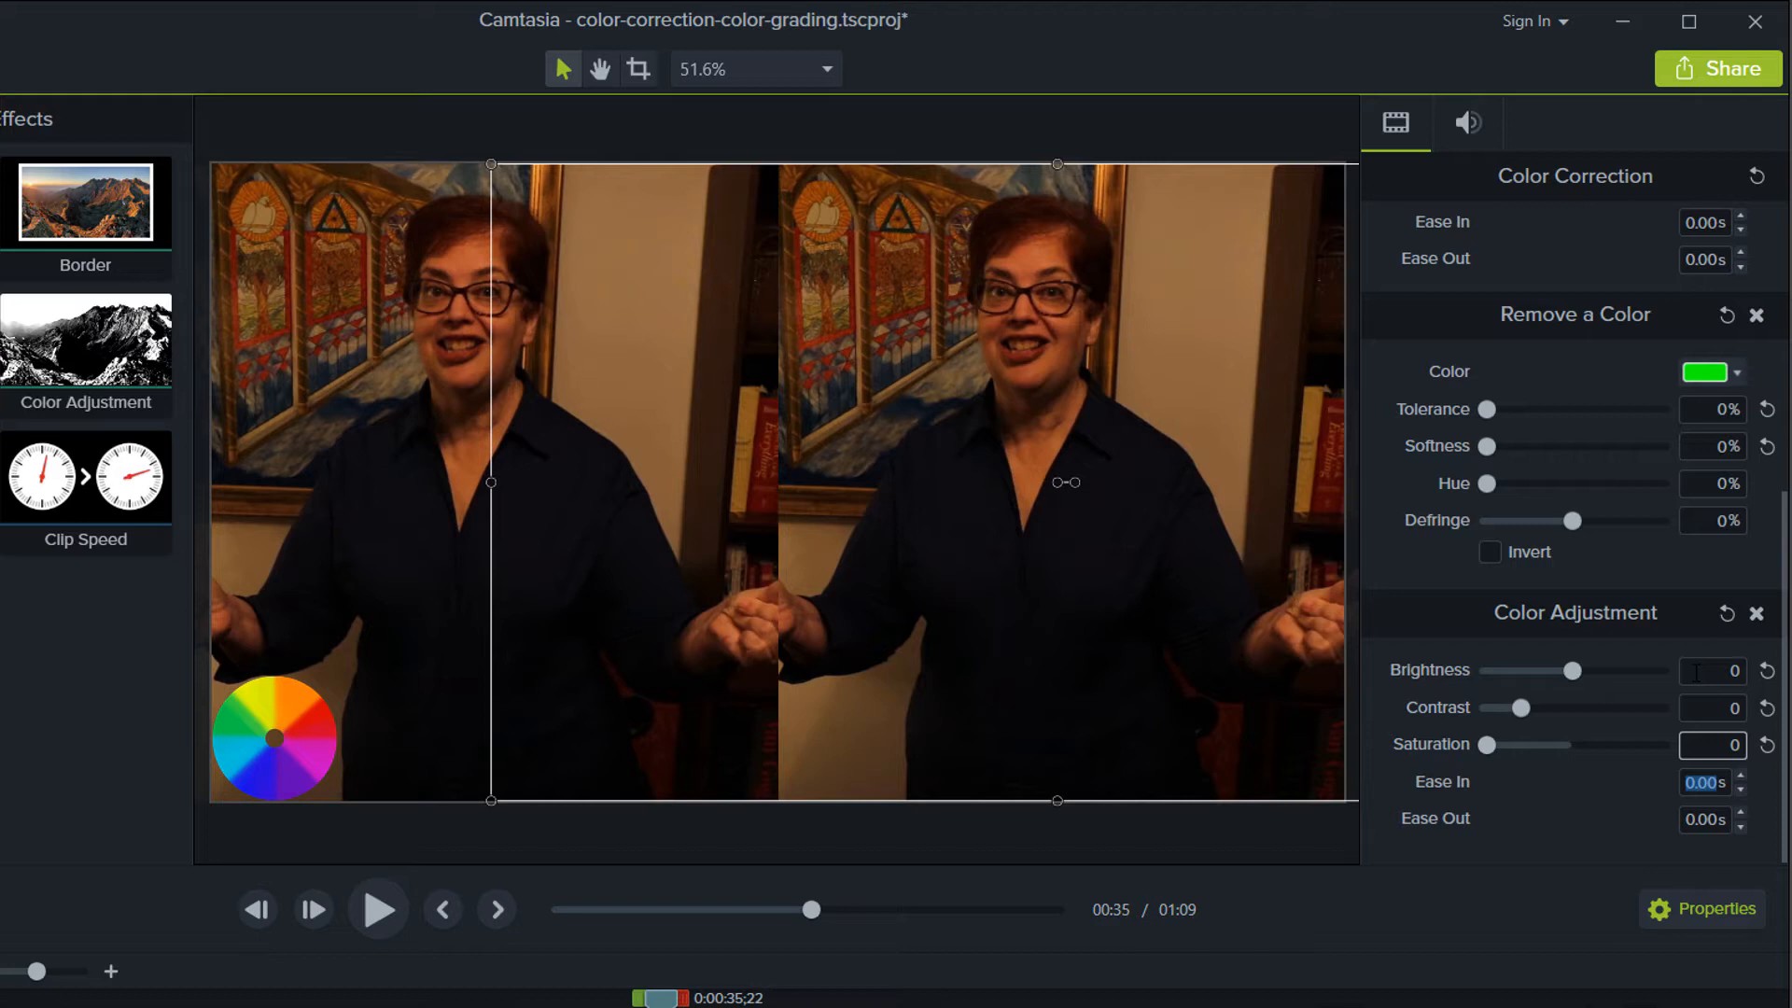
# - Sample the color wheel's light blue as the Colorize tint and raise Amount toward 35%
pyautogui.scroll(3)
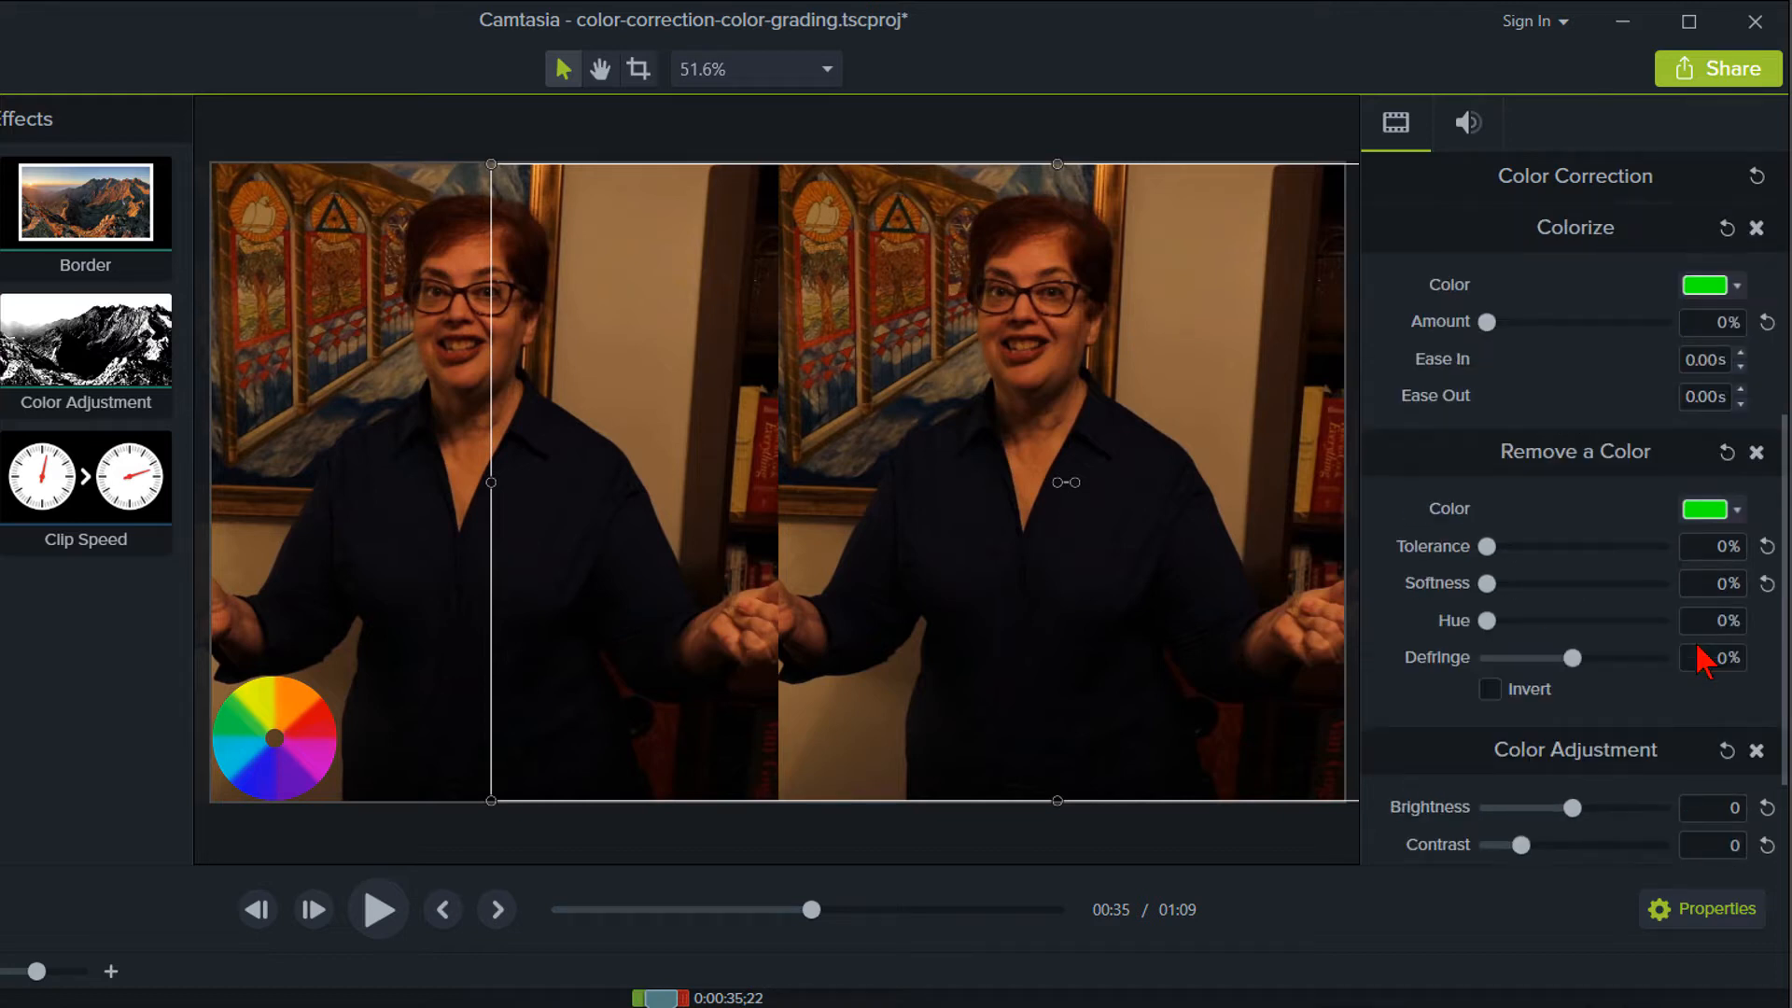
pyautogui.scroll(3)
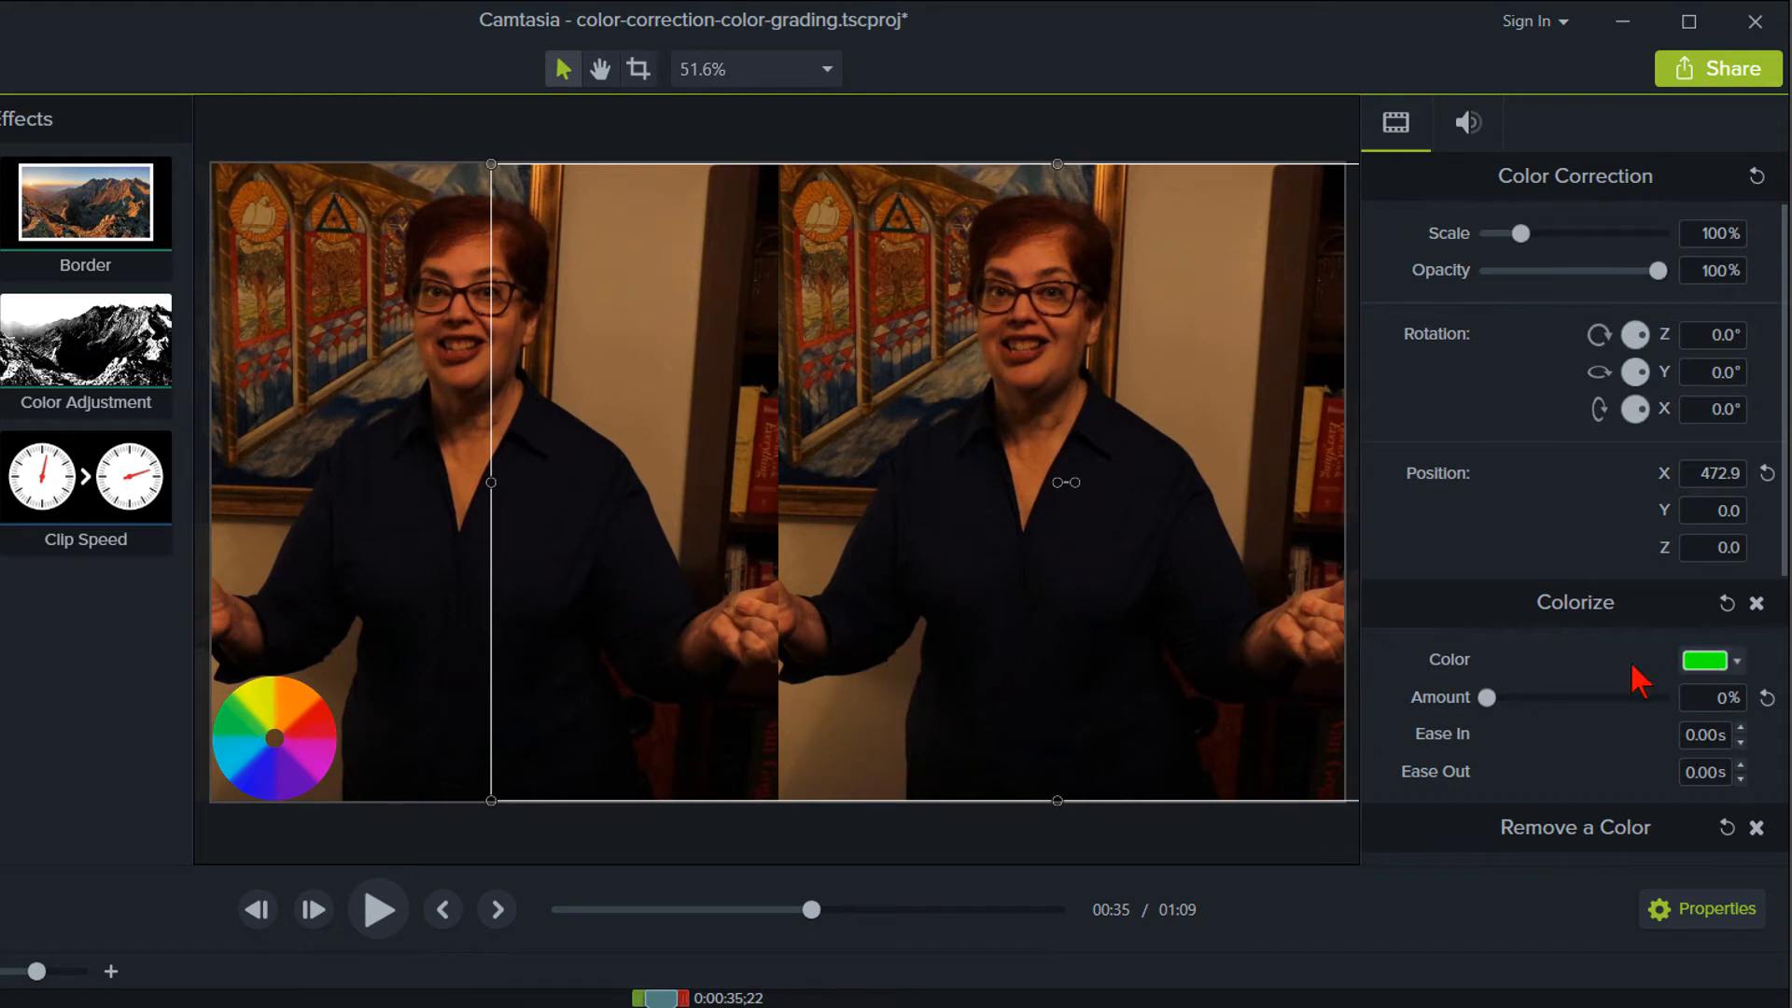
pyautogui.moveTo(1637, 684)
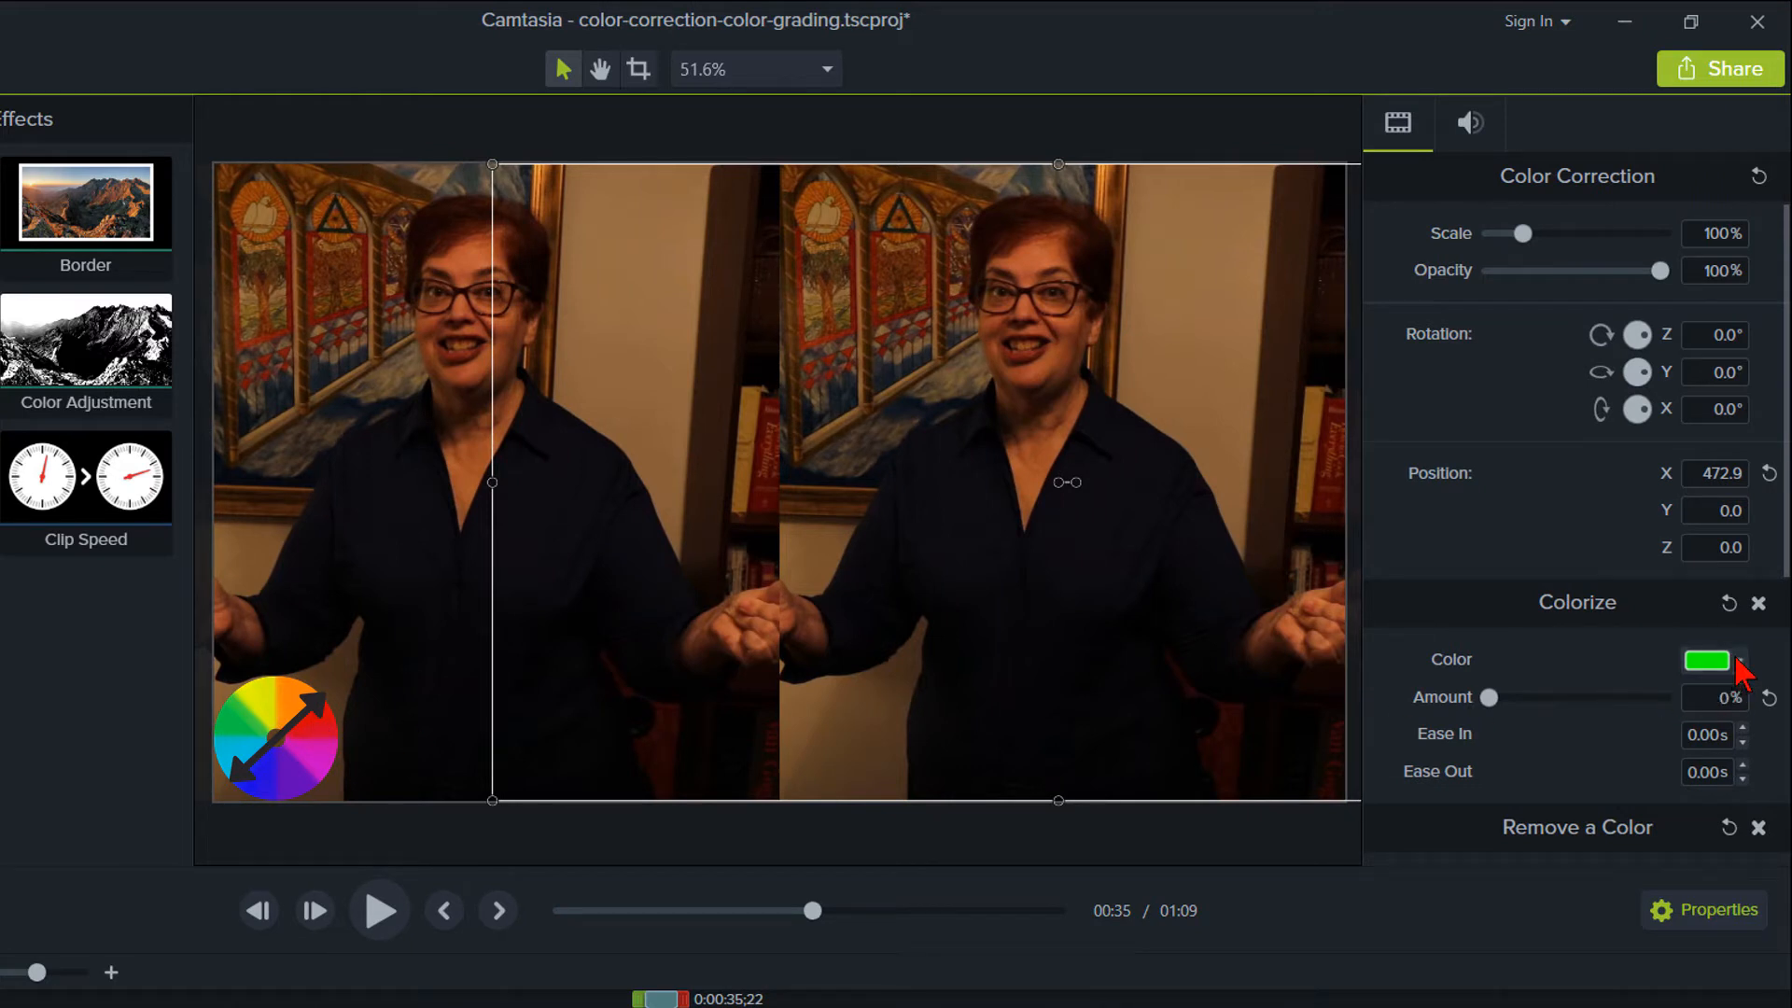
pyautogui.click(1709, 659)
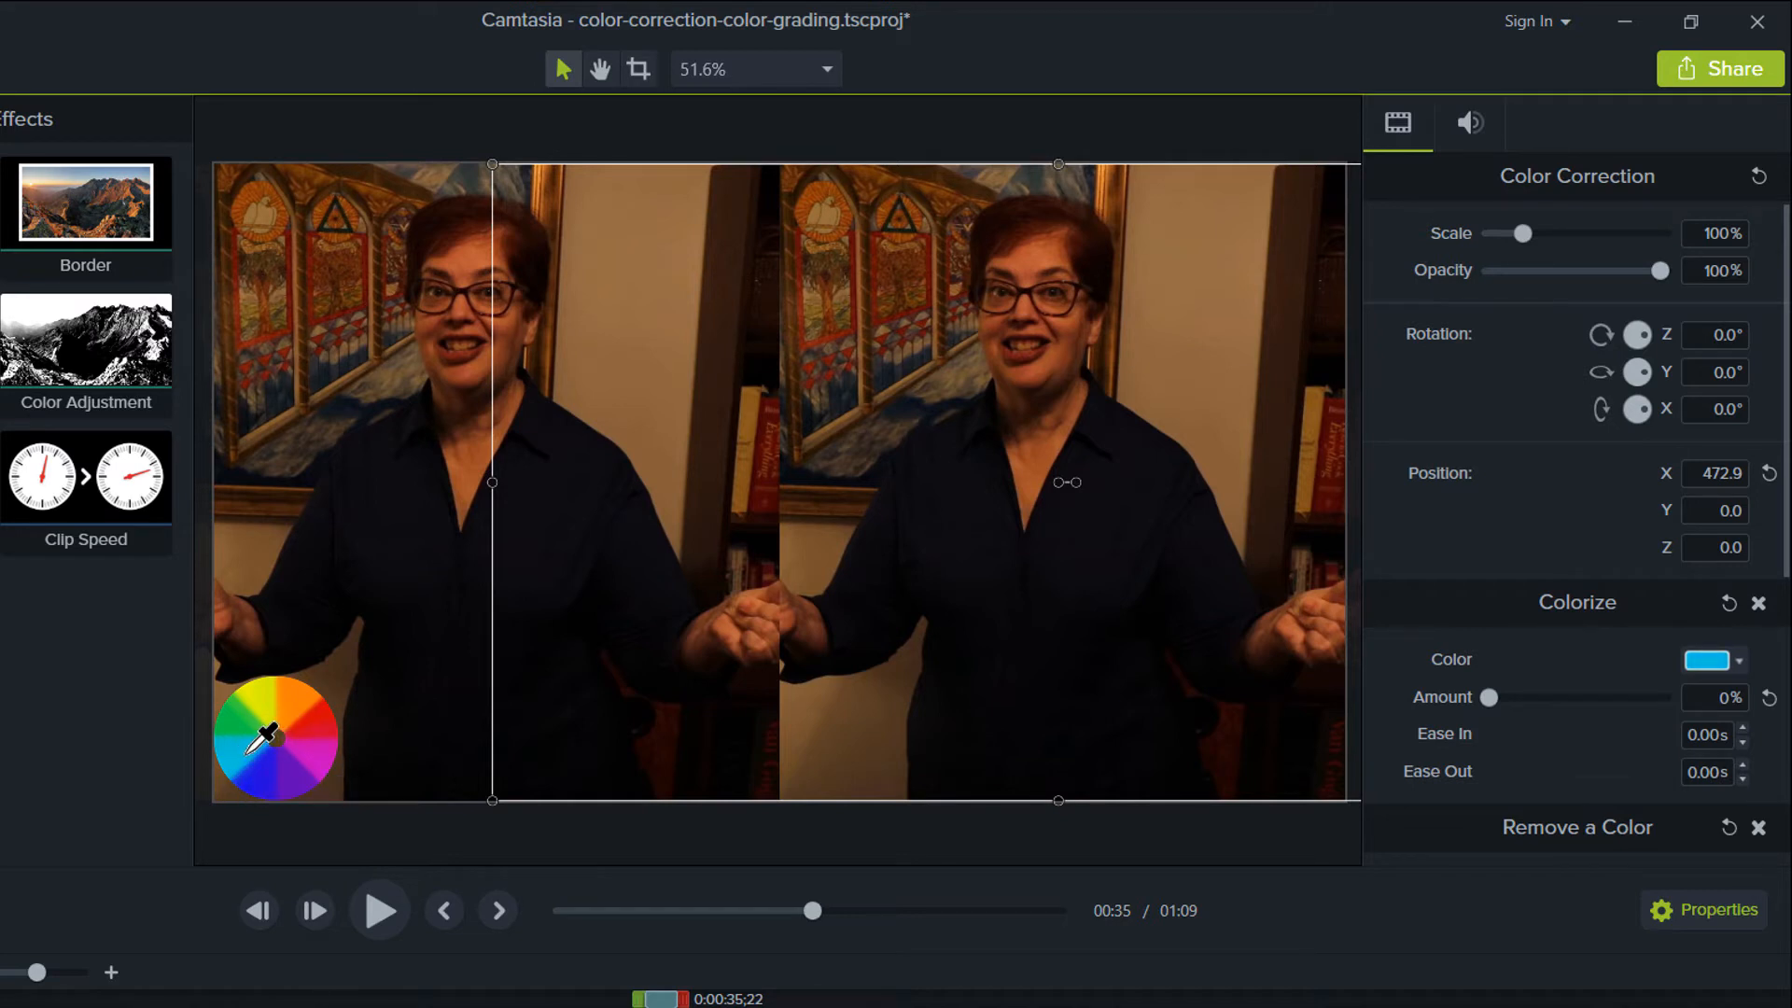
pyautogui.click(1712, 659)
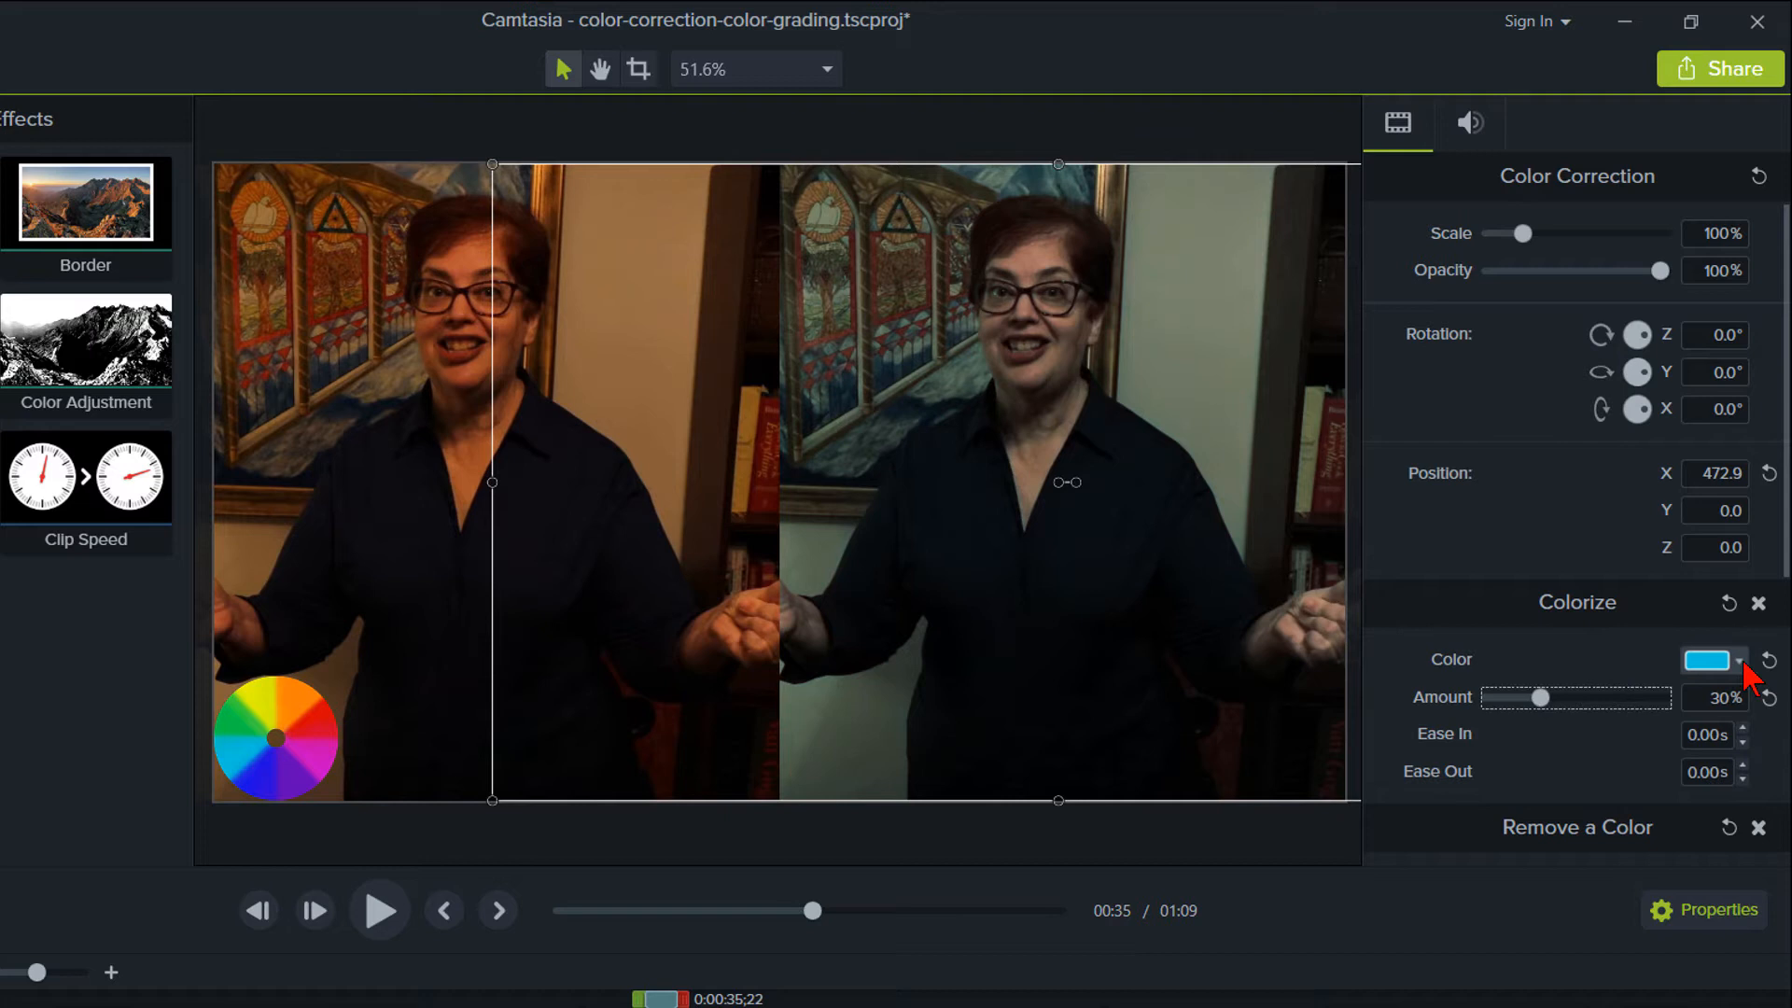
pyautogui.click(1734, 661)
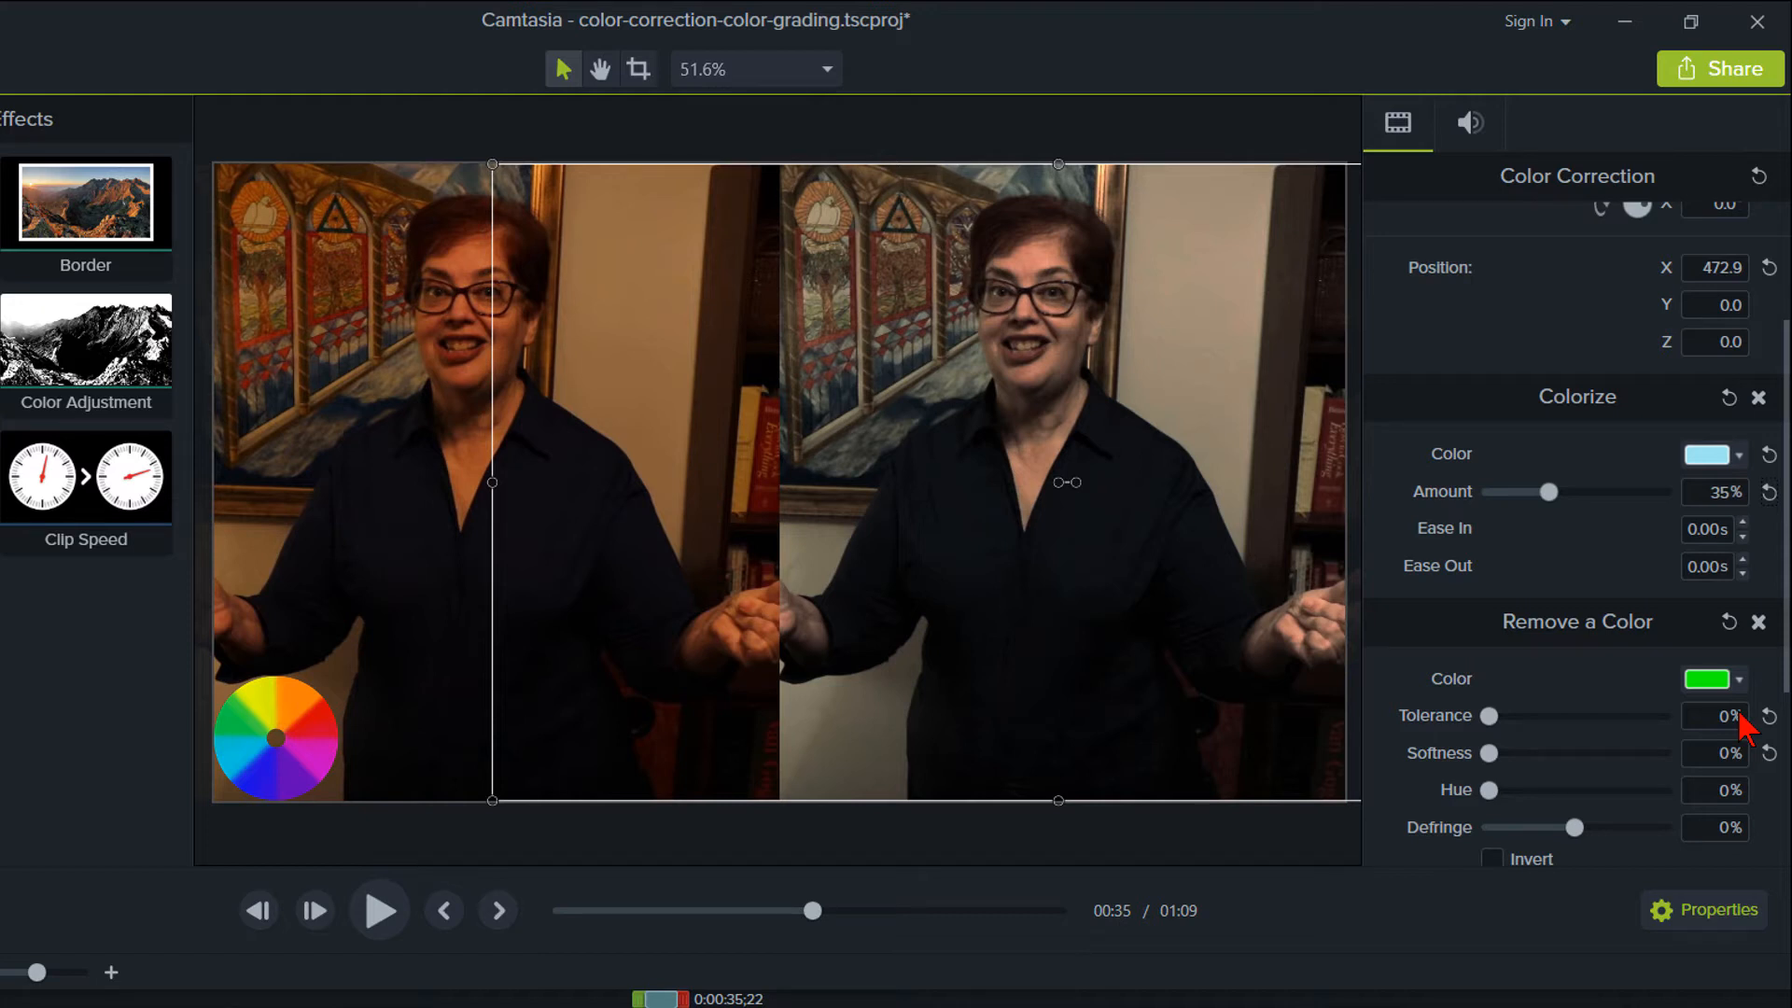
# - Choose yellow as the colour for the Remove a Color effect to target
pyautogui.scroll(-3)
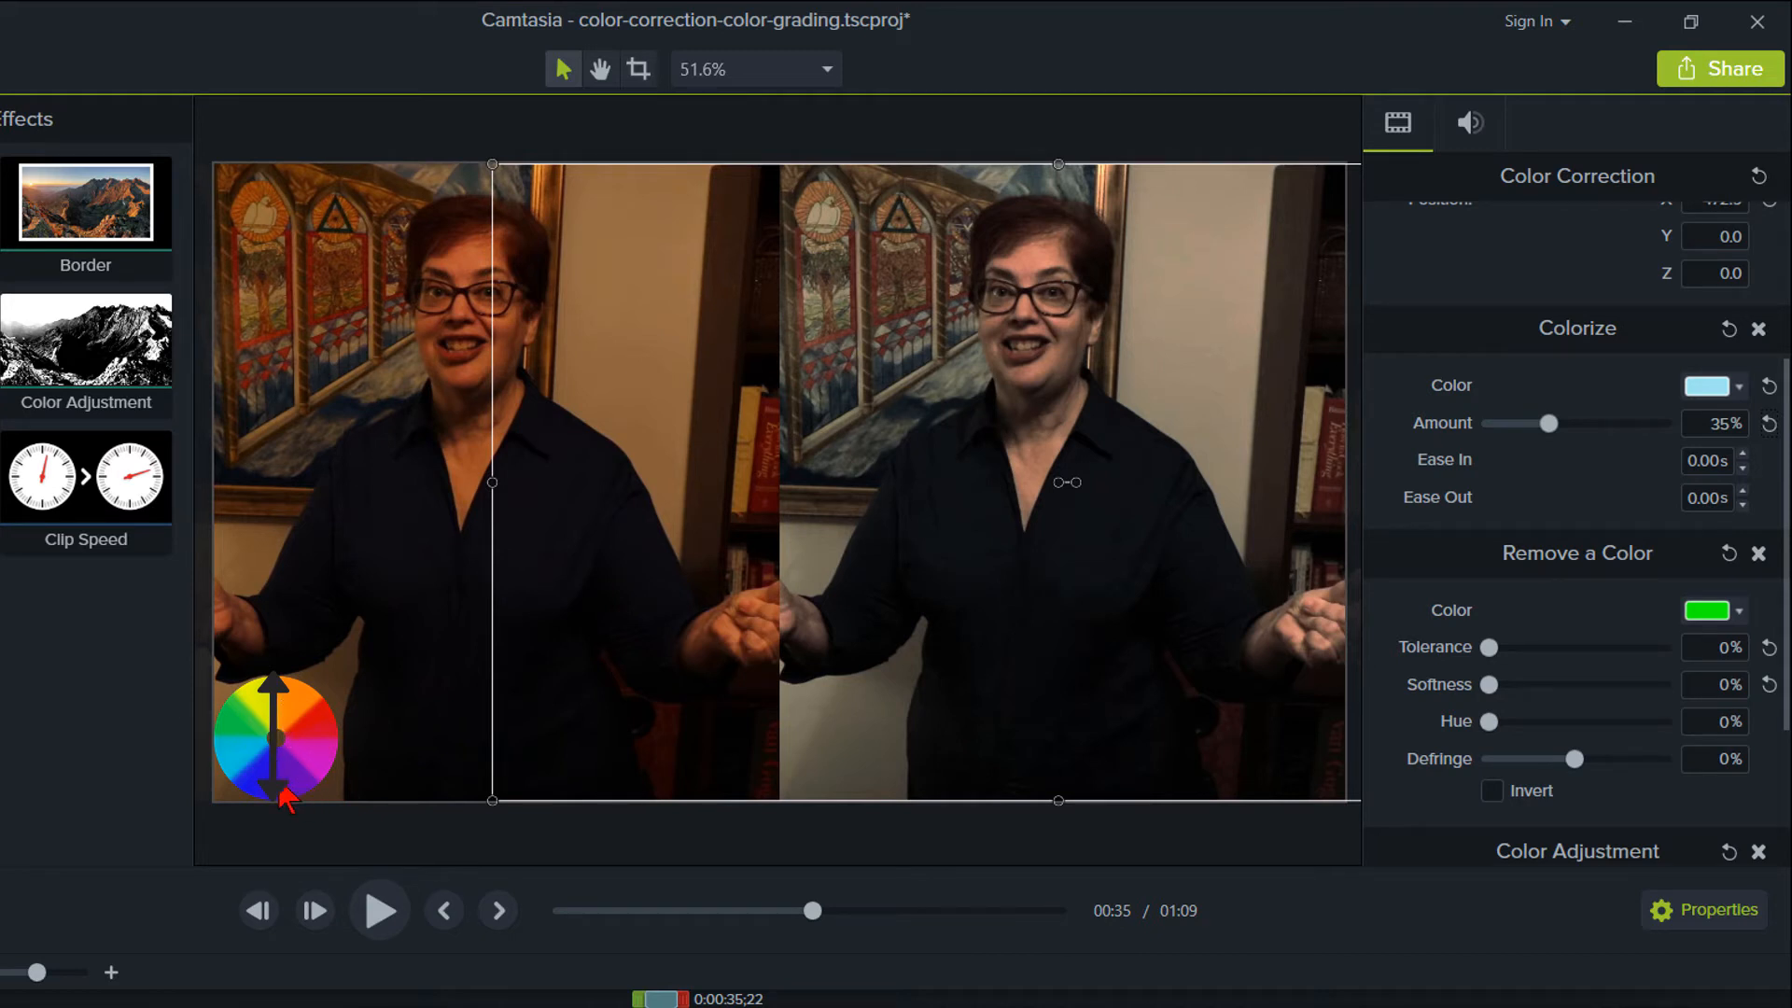
pyautogui.moveTo(285, 726)
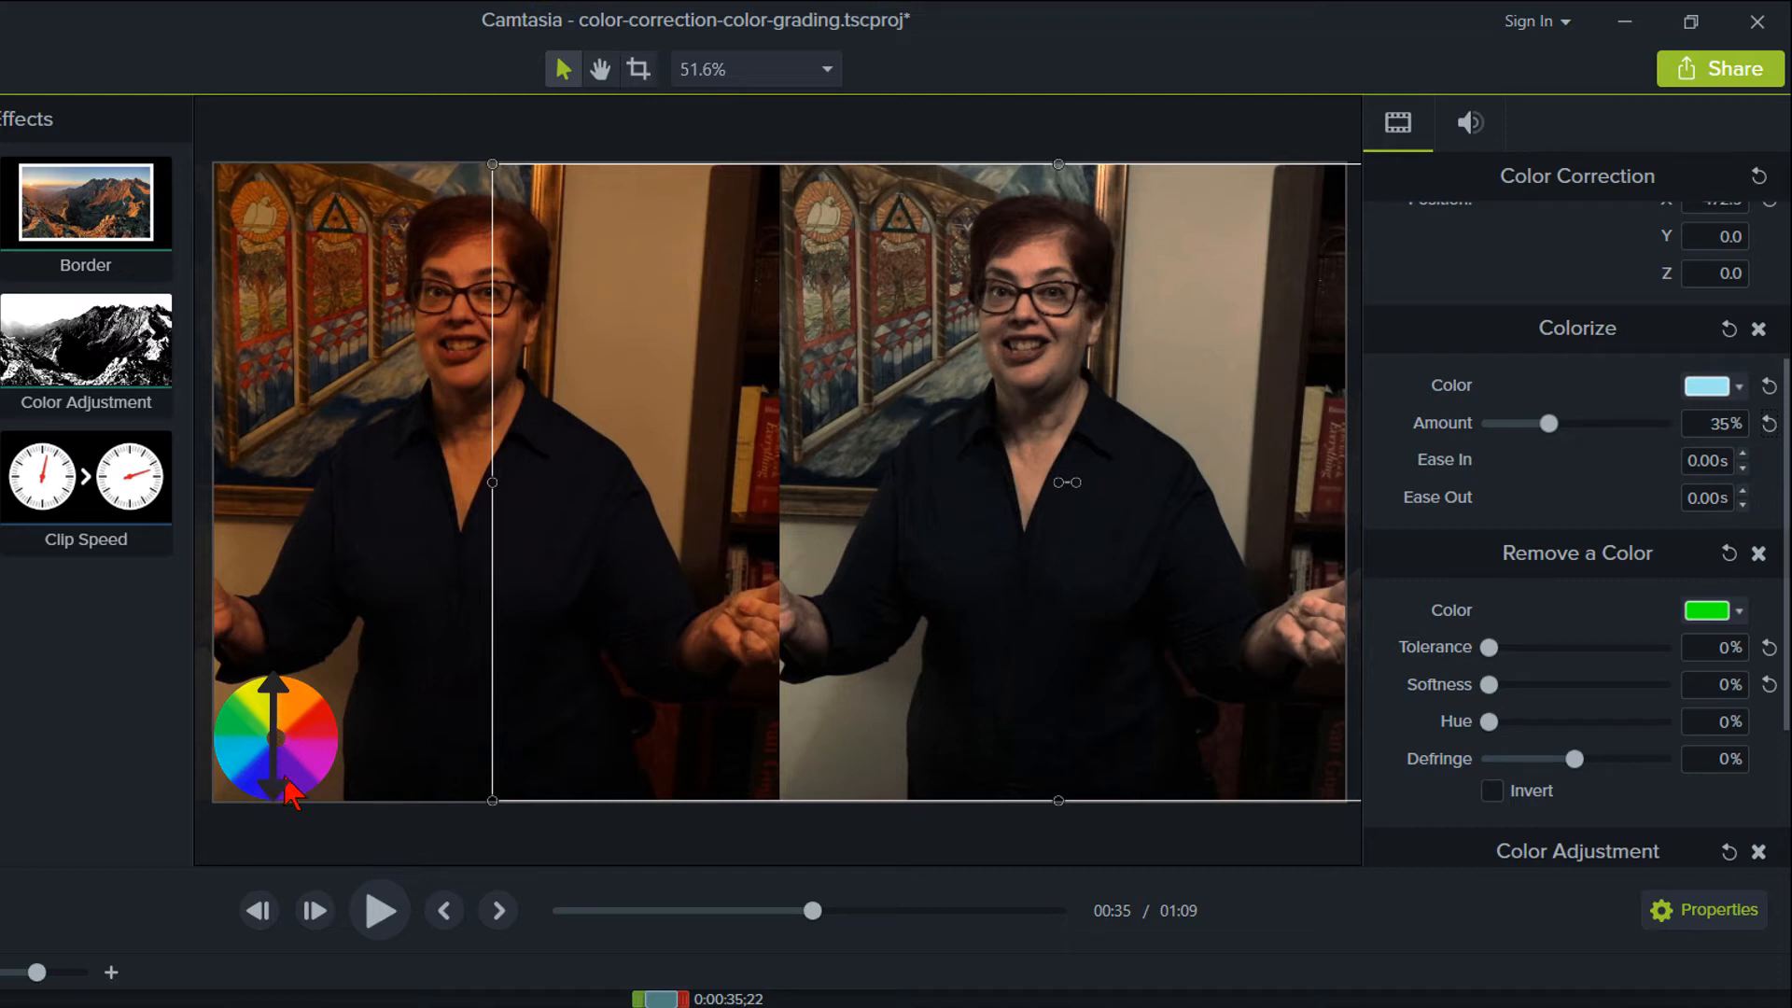
pyautogui.moveTo(1423, 685)
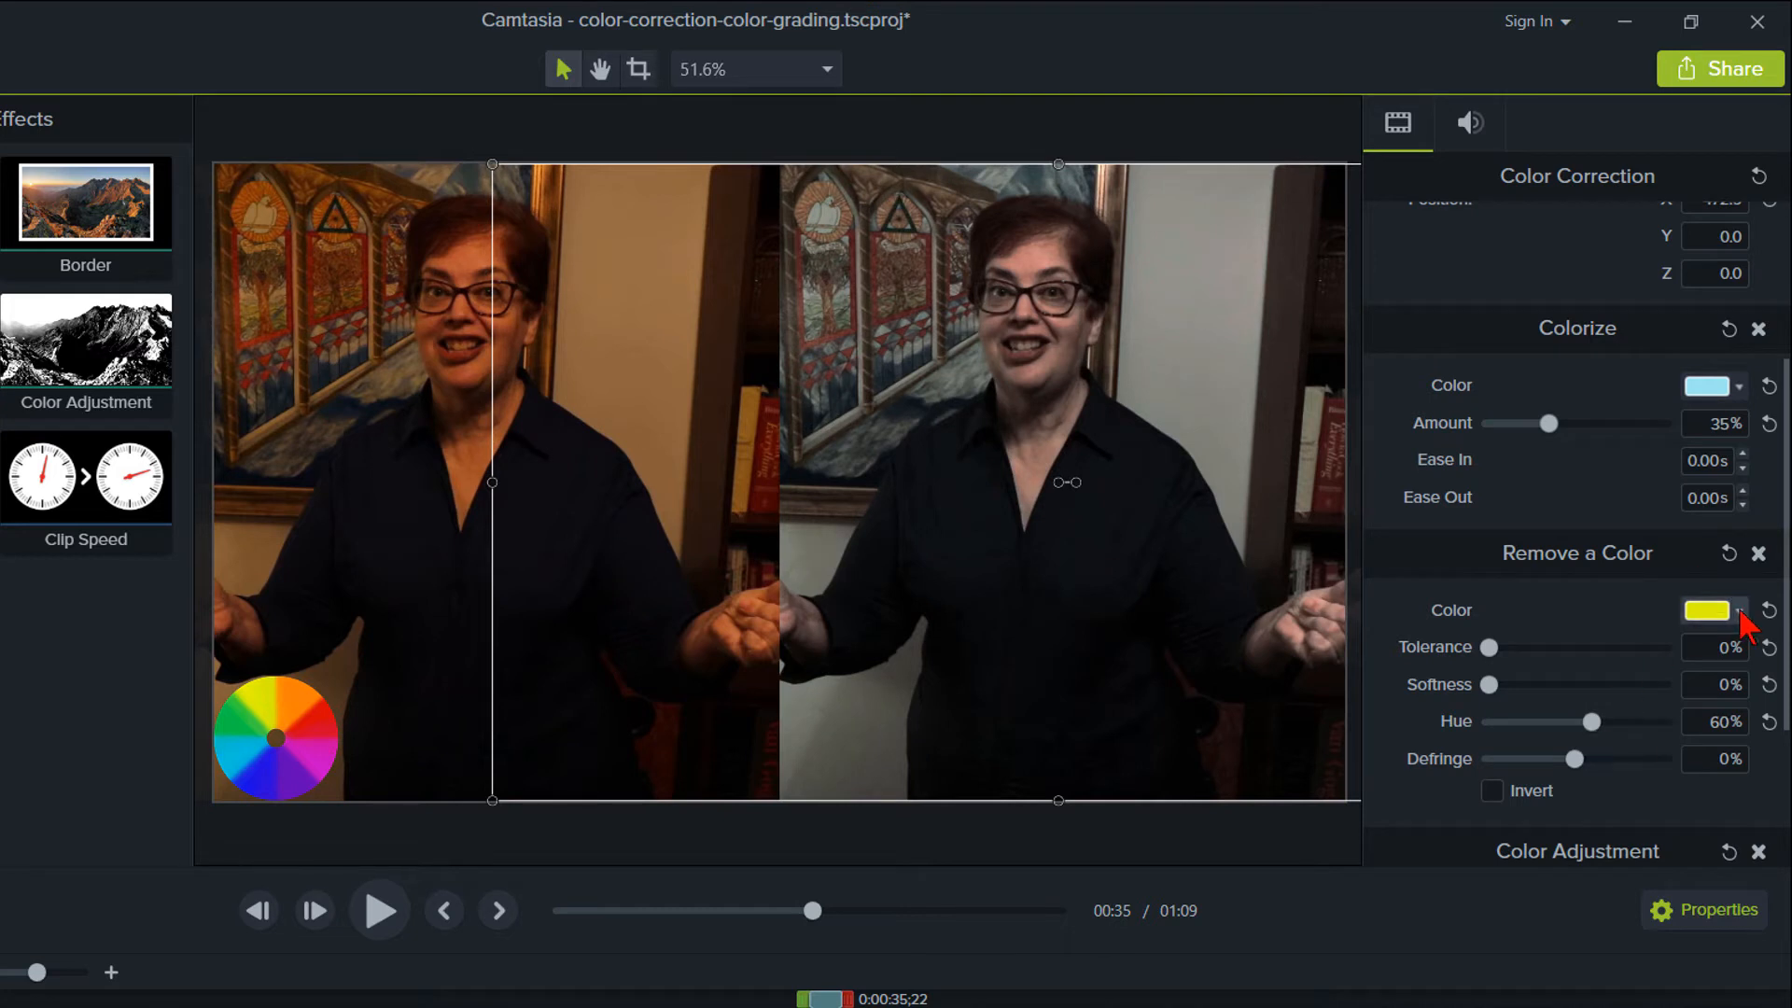
pyautogui.click(1707, 609)
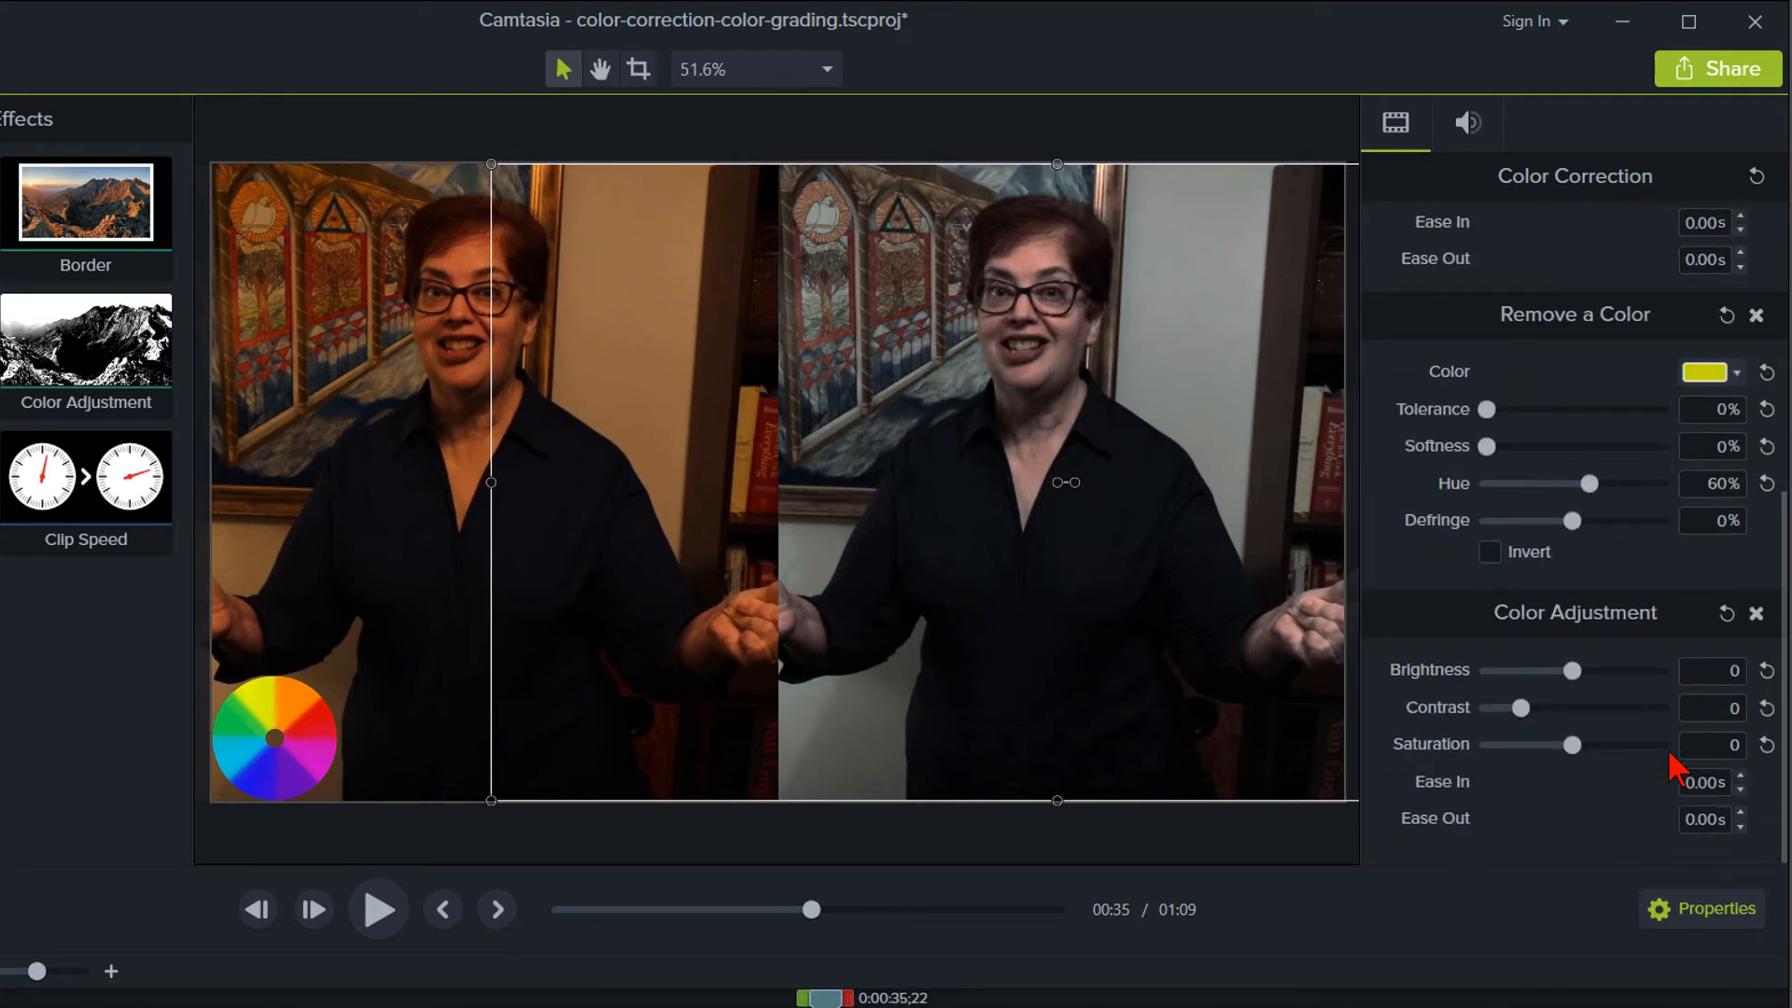
pyautogui.moveTo(1617, 705)
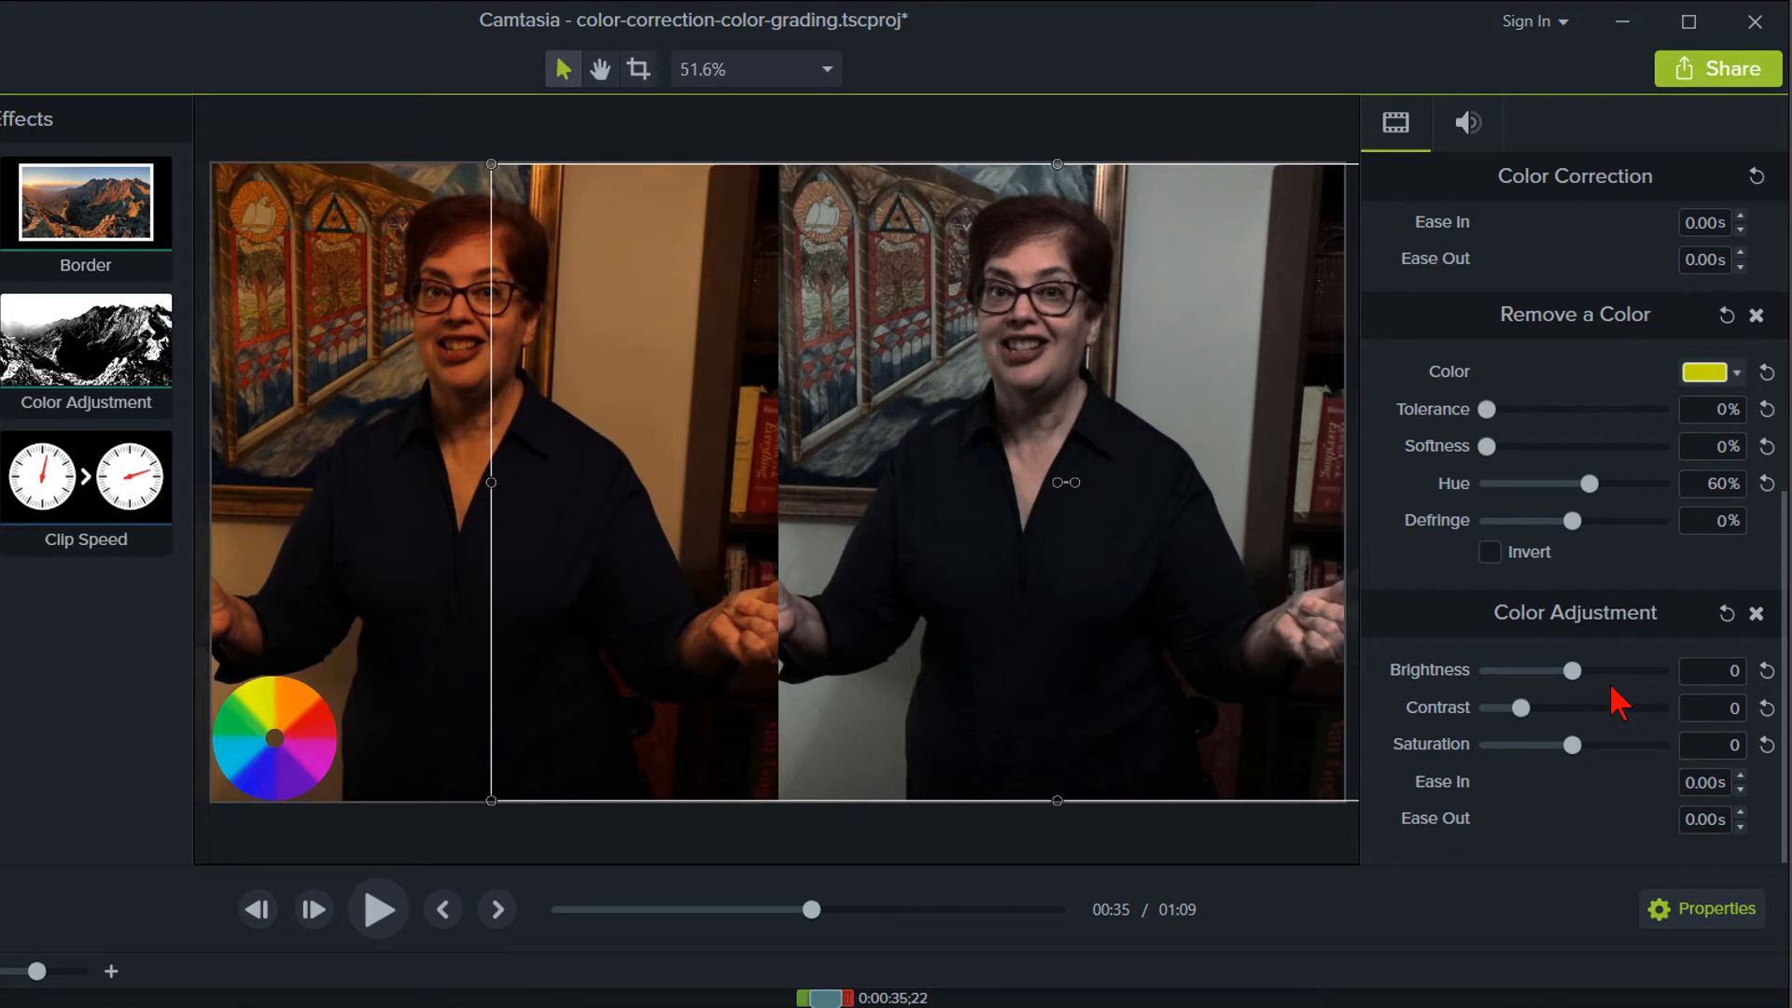
pyautogui.moveTo(1572, 672)
pyautogui.write('-10')
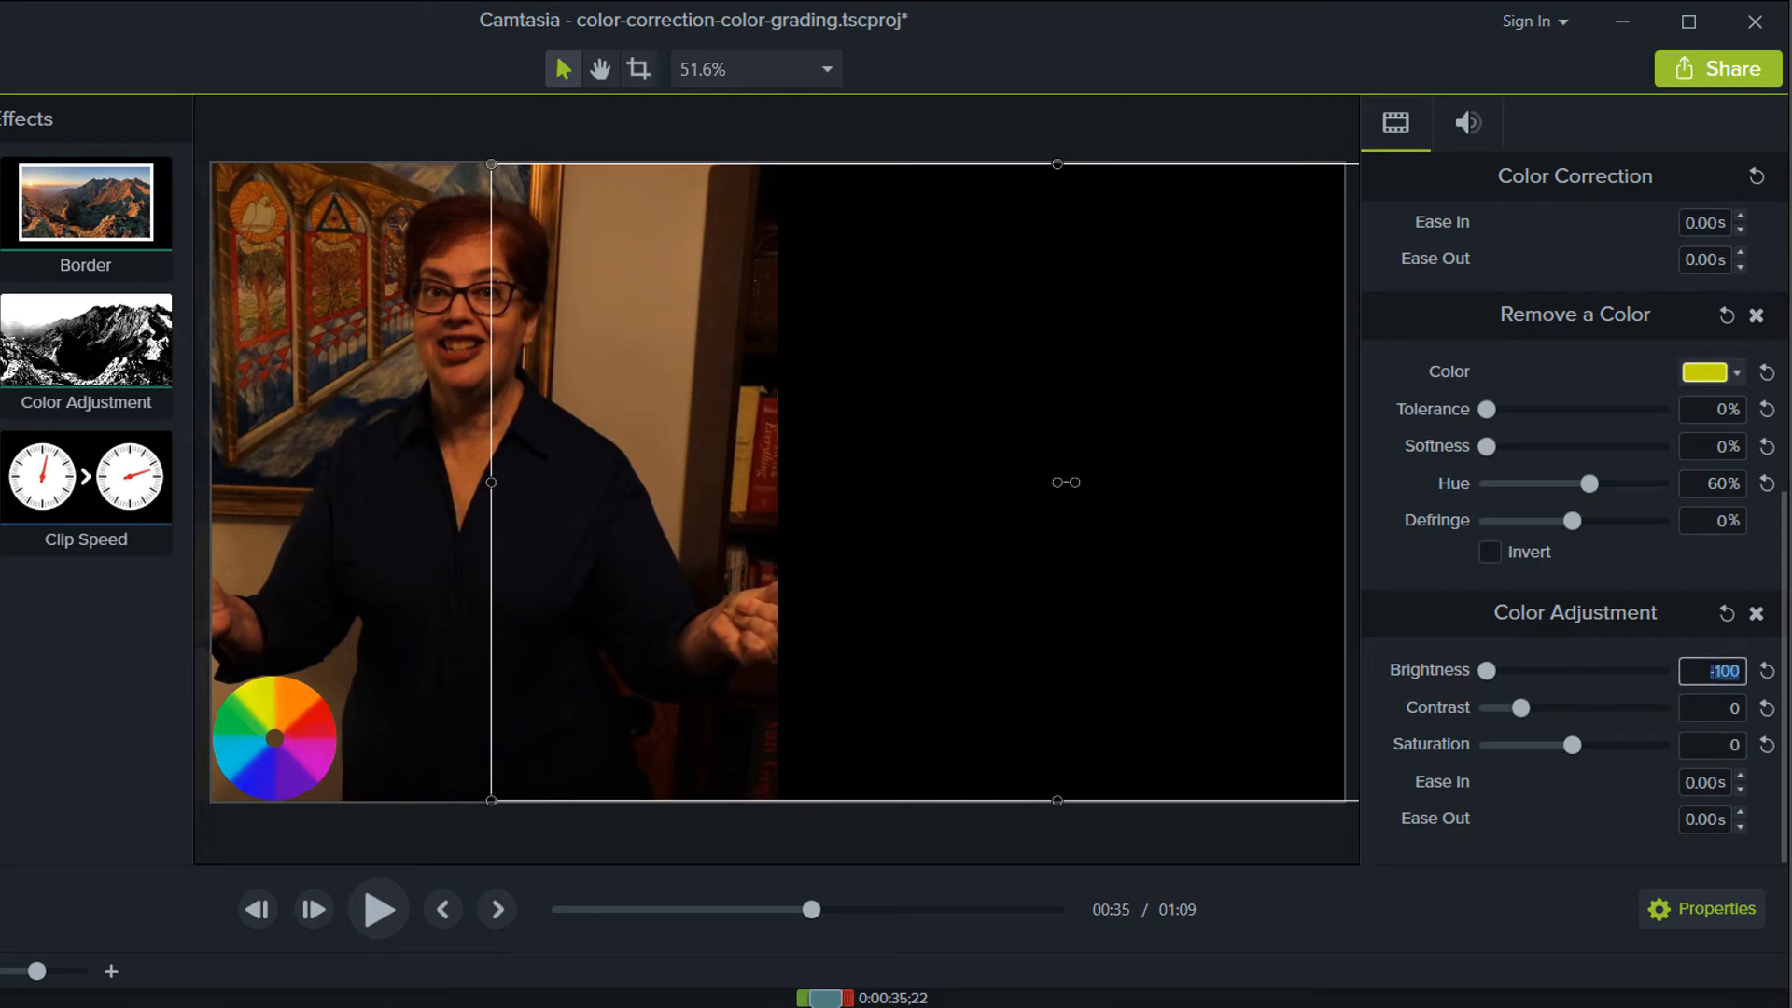
# - Enter Color Adjustment values: contrast -2 and saturation 23 on the After clip
pyautogui.write('0')
pyautogui.write('8')
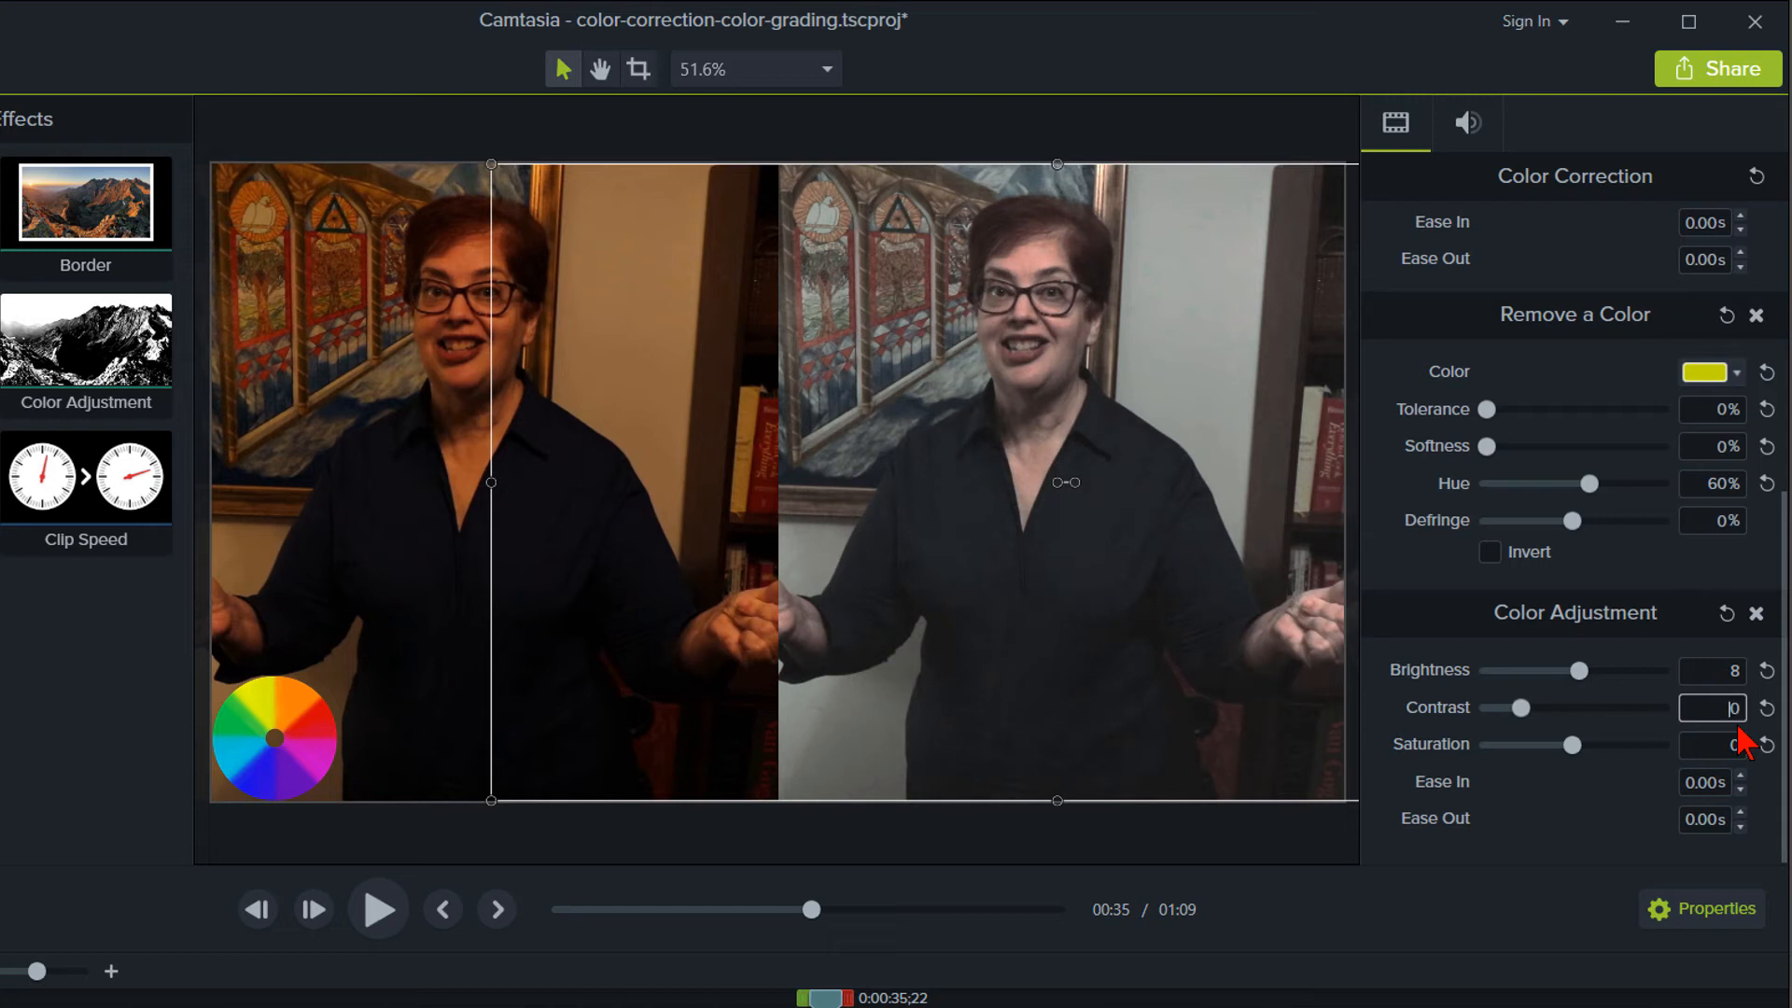
pyautogui.write('-2')
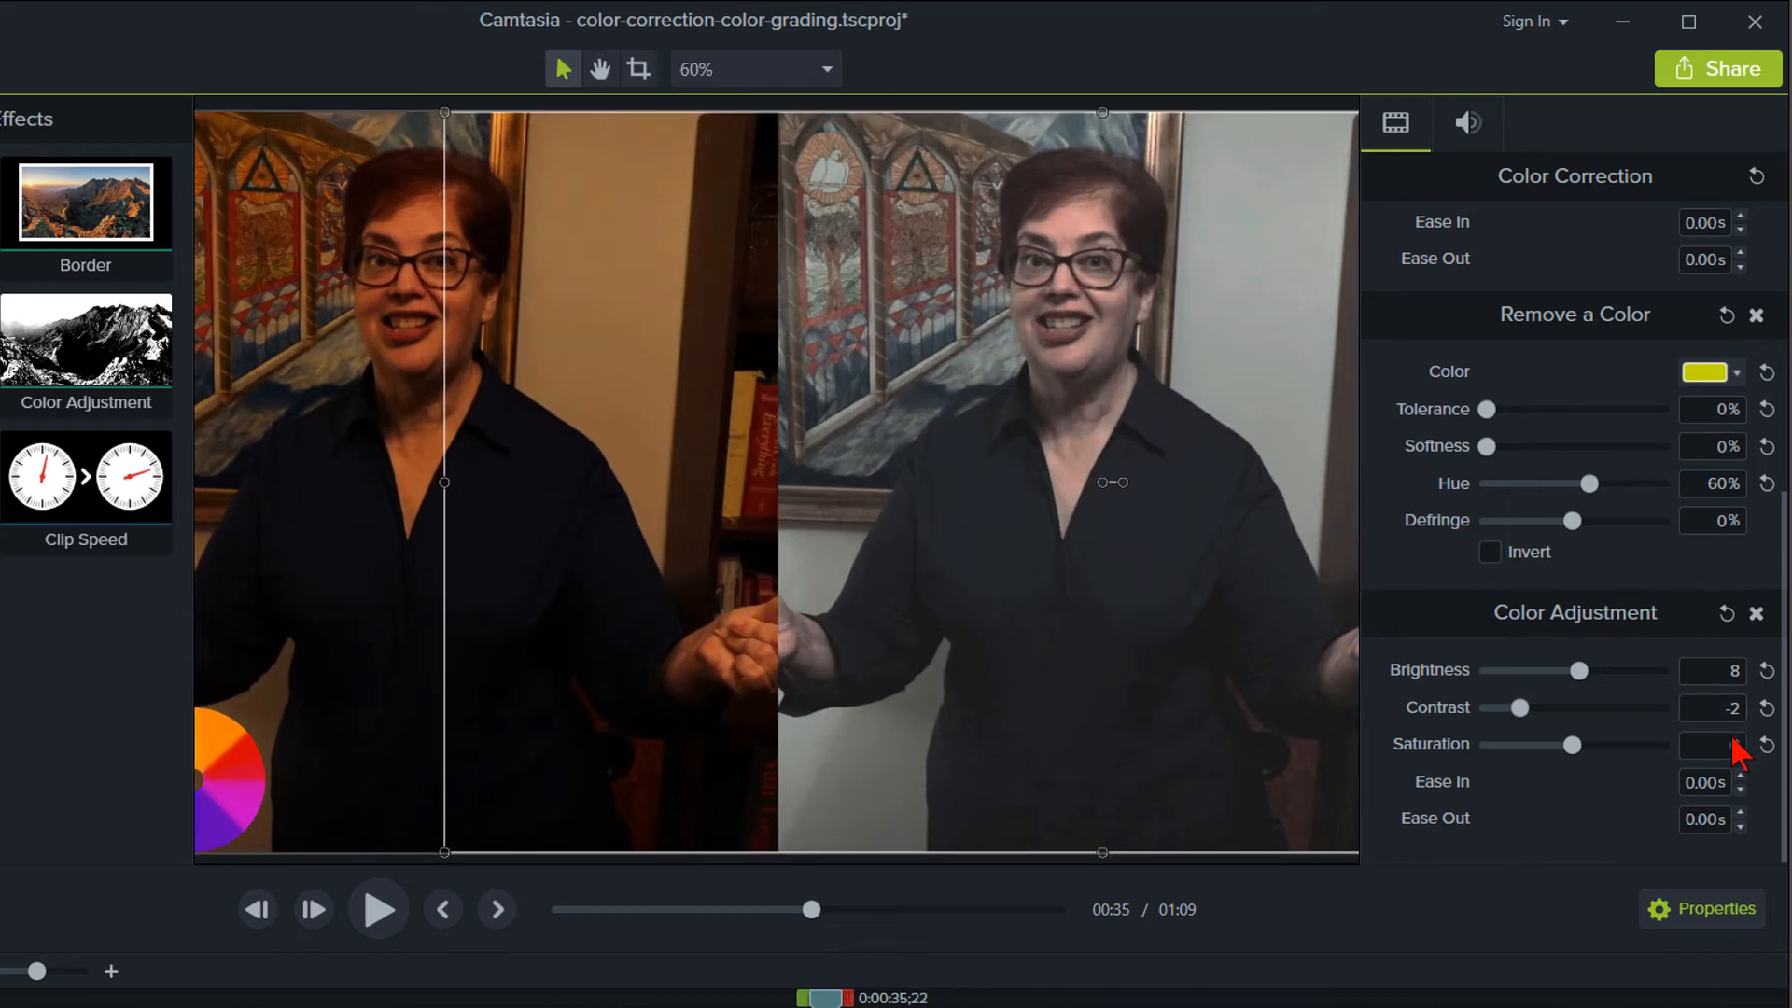
pyautogui.click(1707, 745)
pyautogui.write('23')
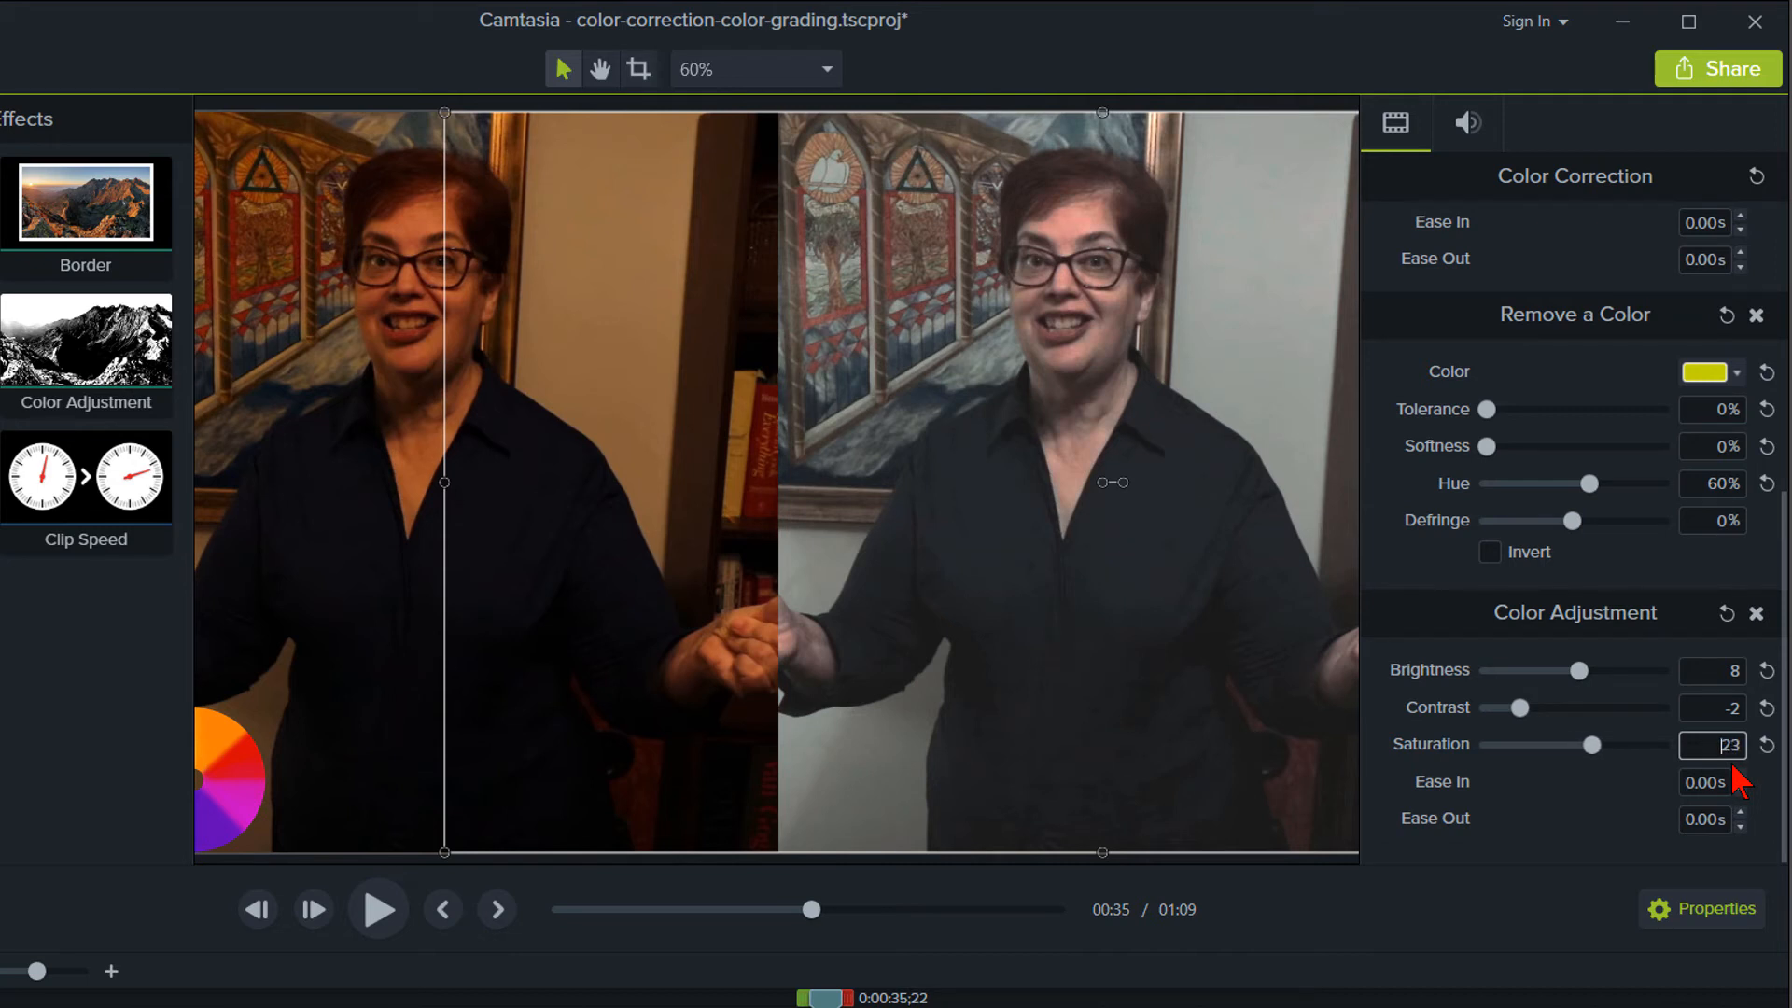
pyautogui.click(1746, 740)
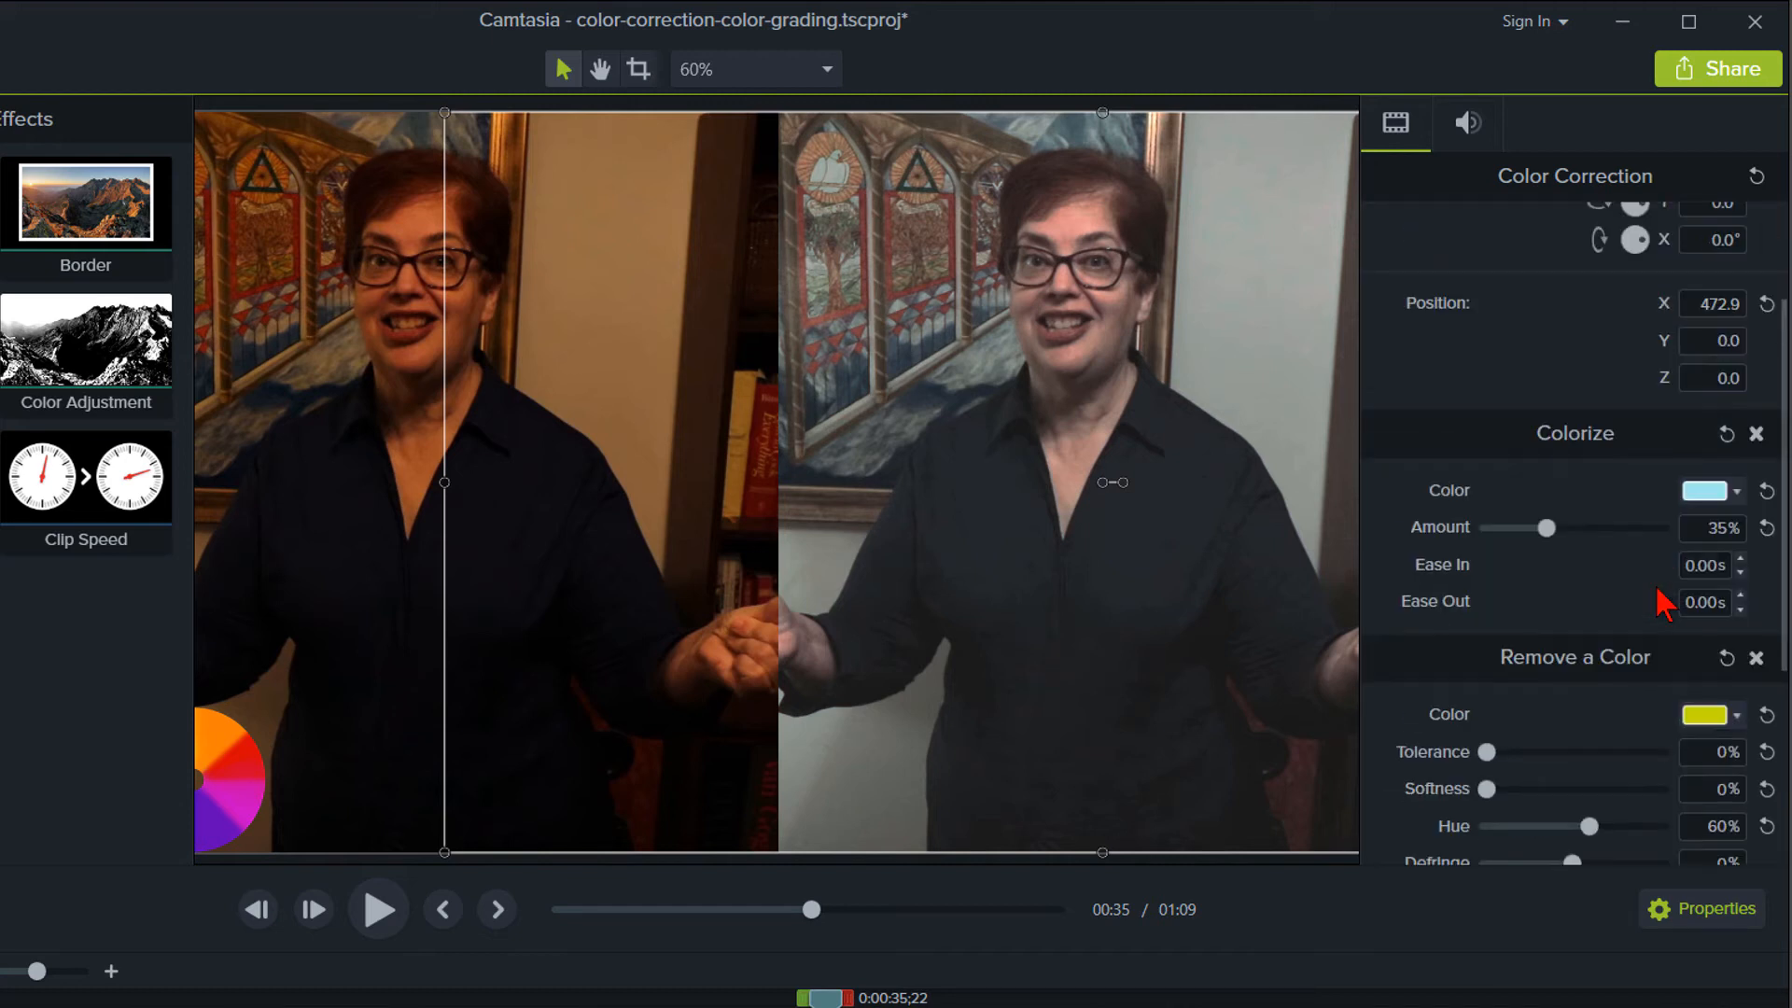
# - Copy the Colorize tint's hex code and shift the removed colour to a greener yellow
pyautogui.scroll(3)
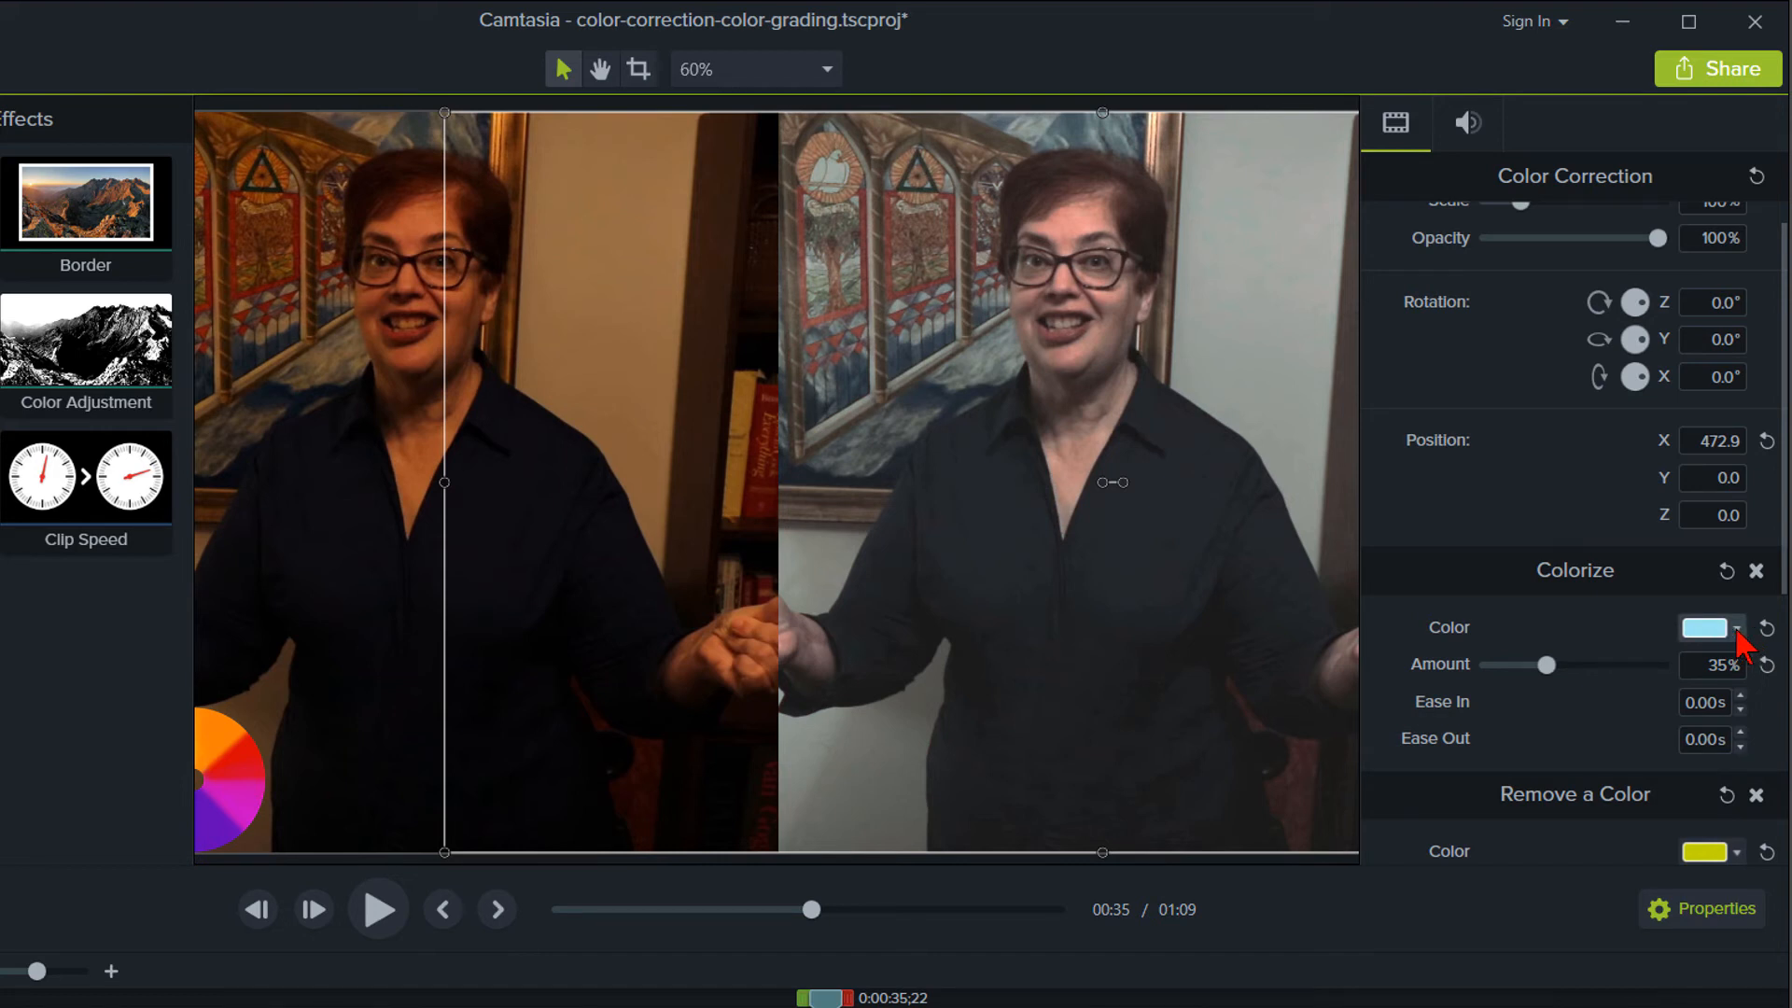
pyautogui.click(1705, 627)
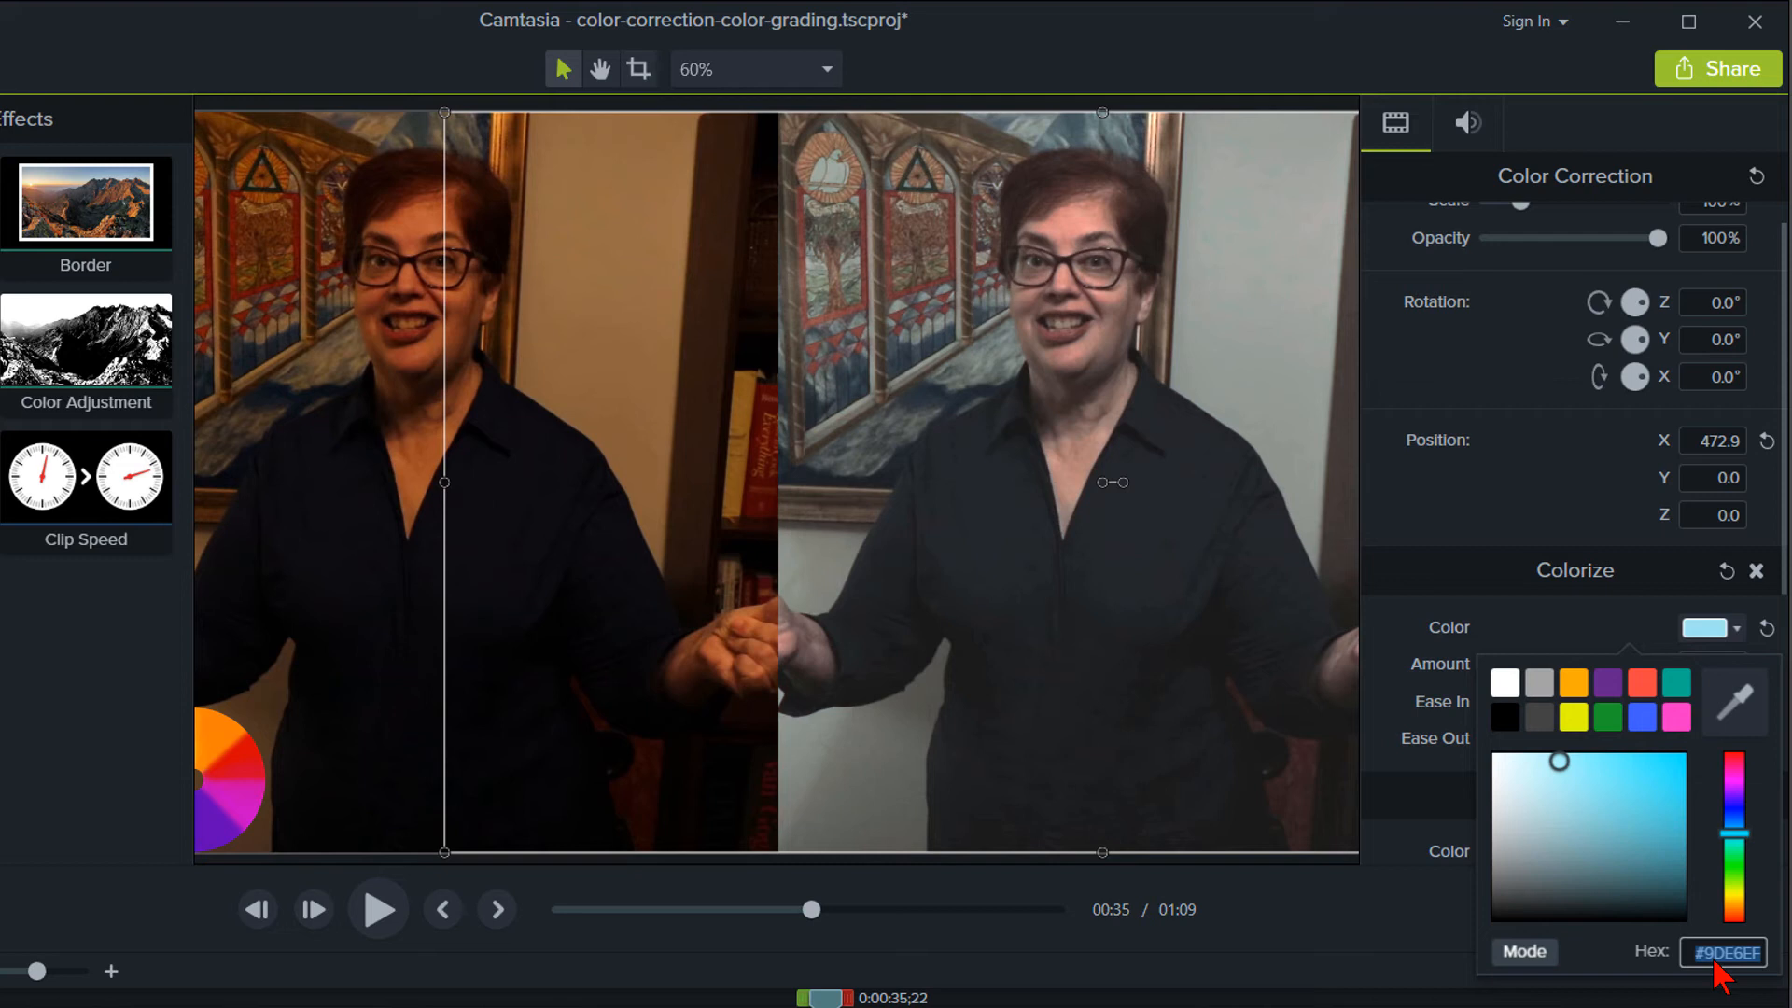
pyautogui.press('ctrl+c')
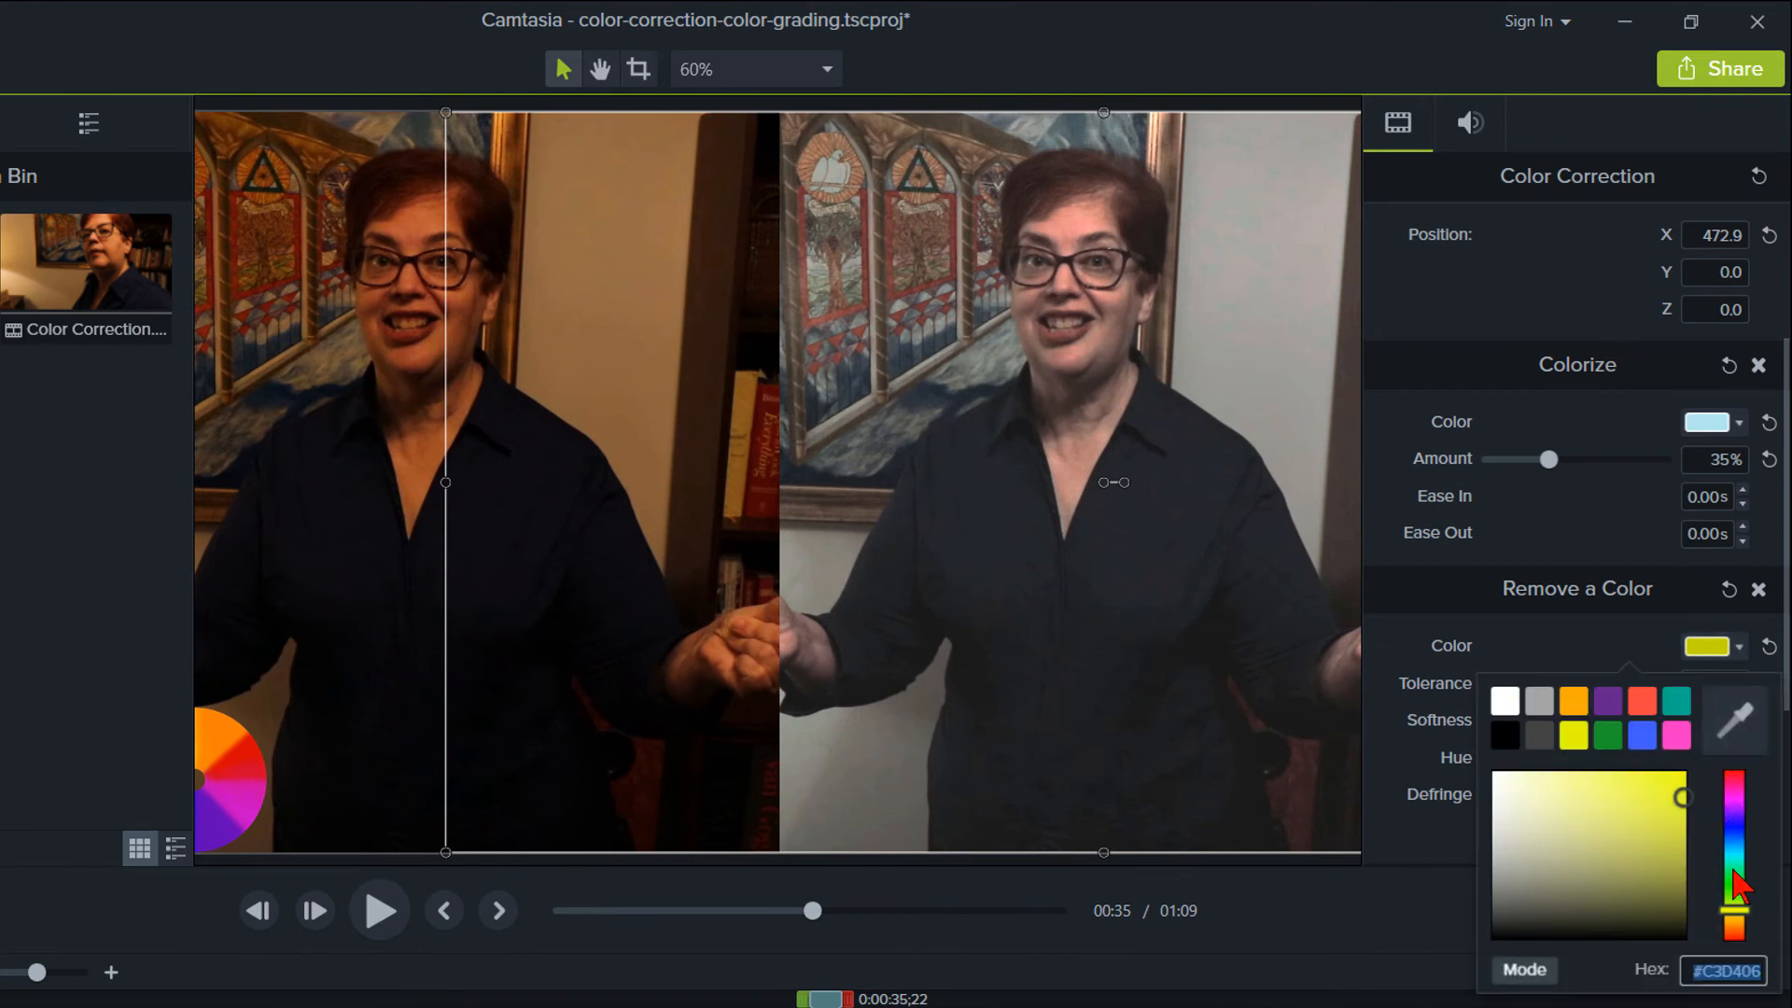
pyautogui.click(1732, 932)
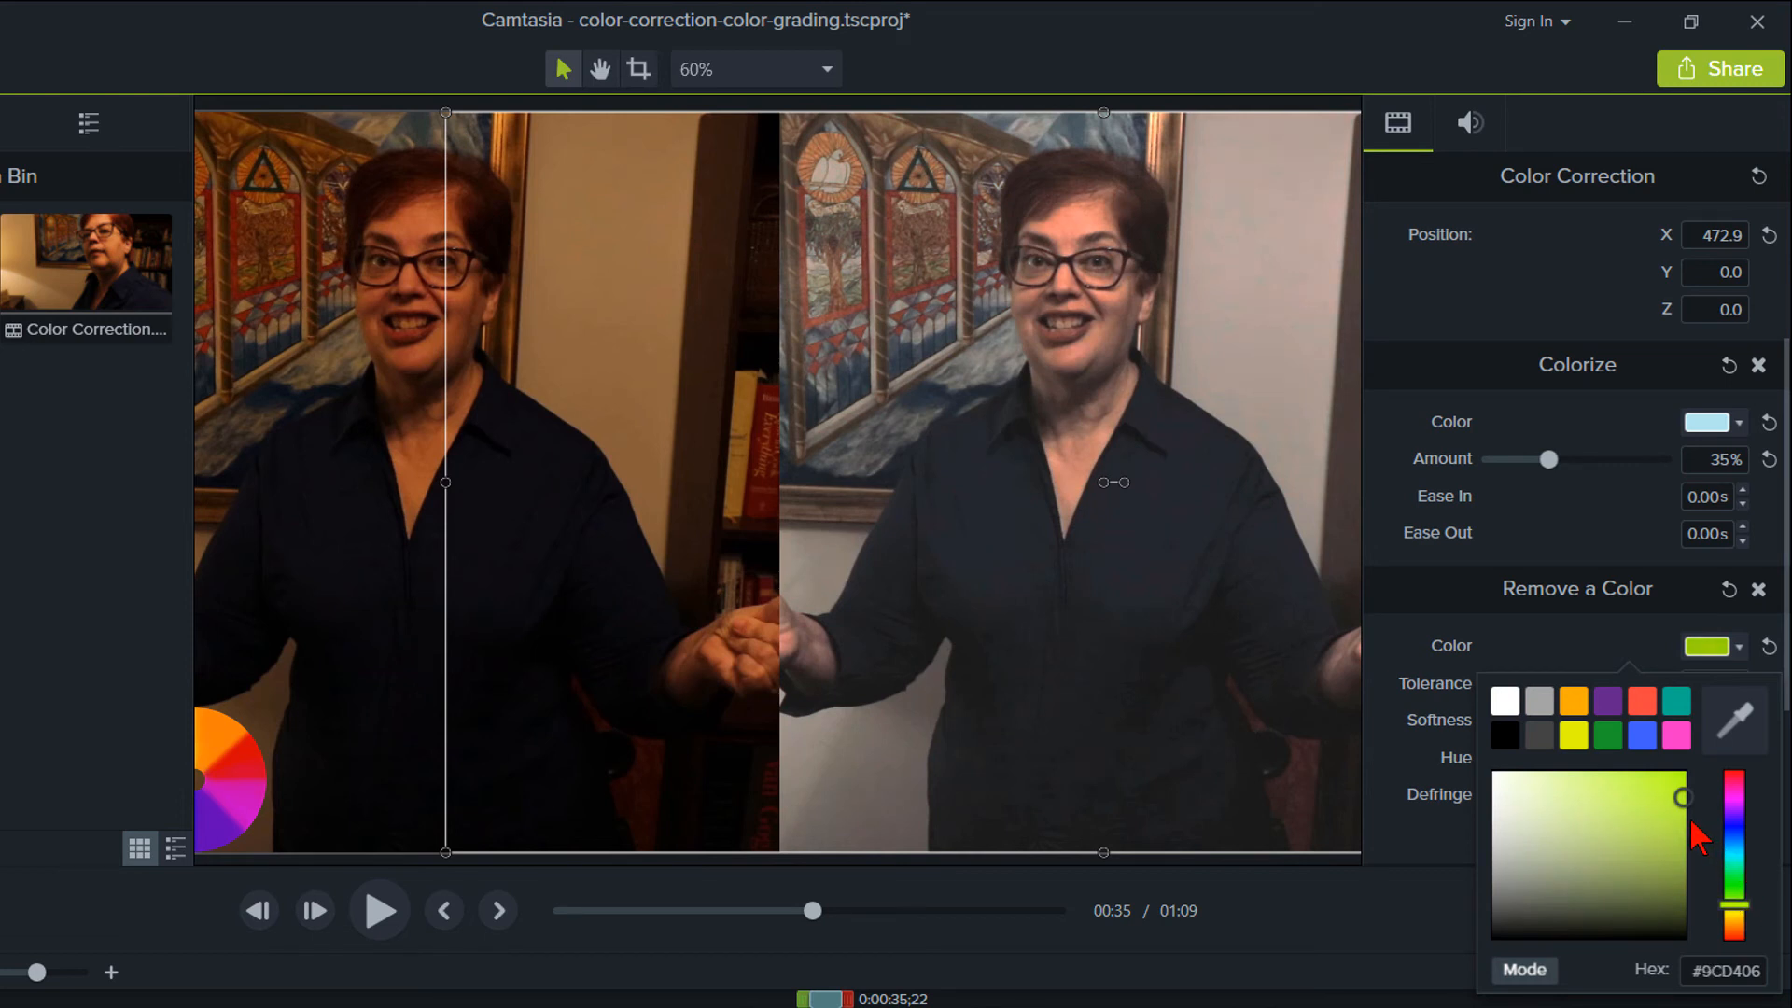
pyautogui.click(1596, 835)
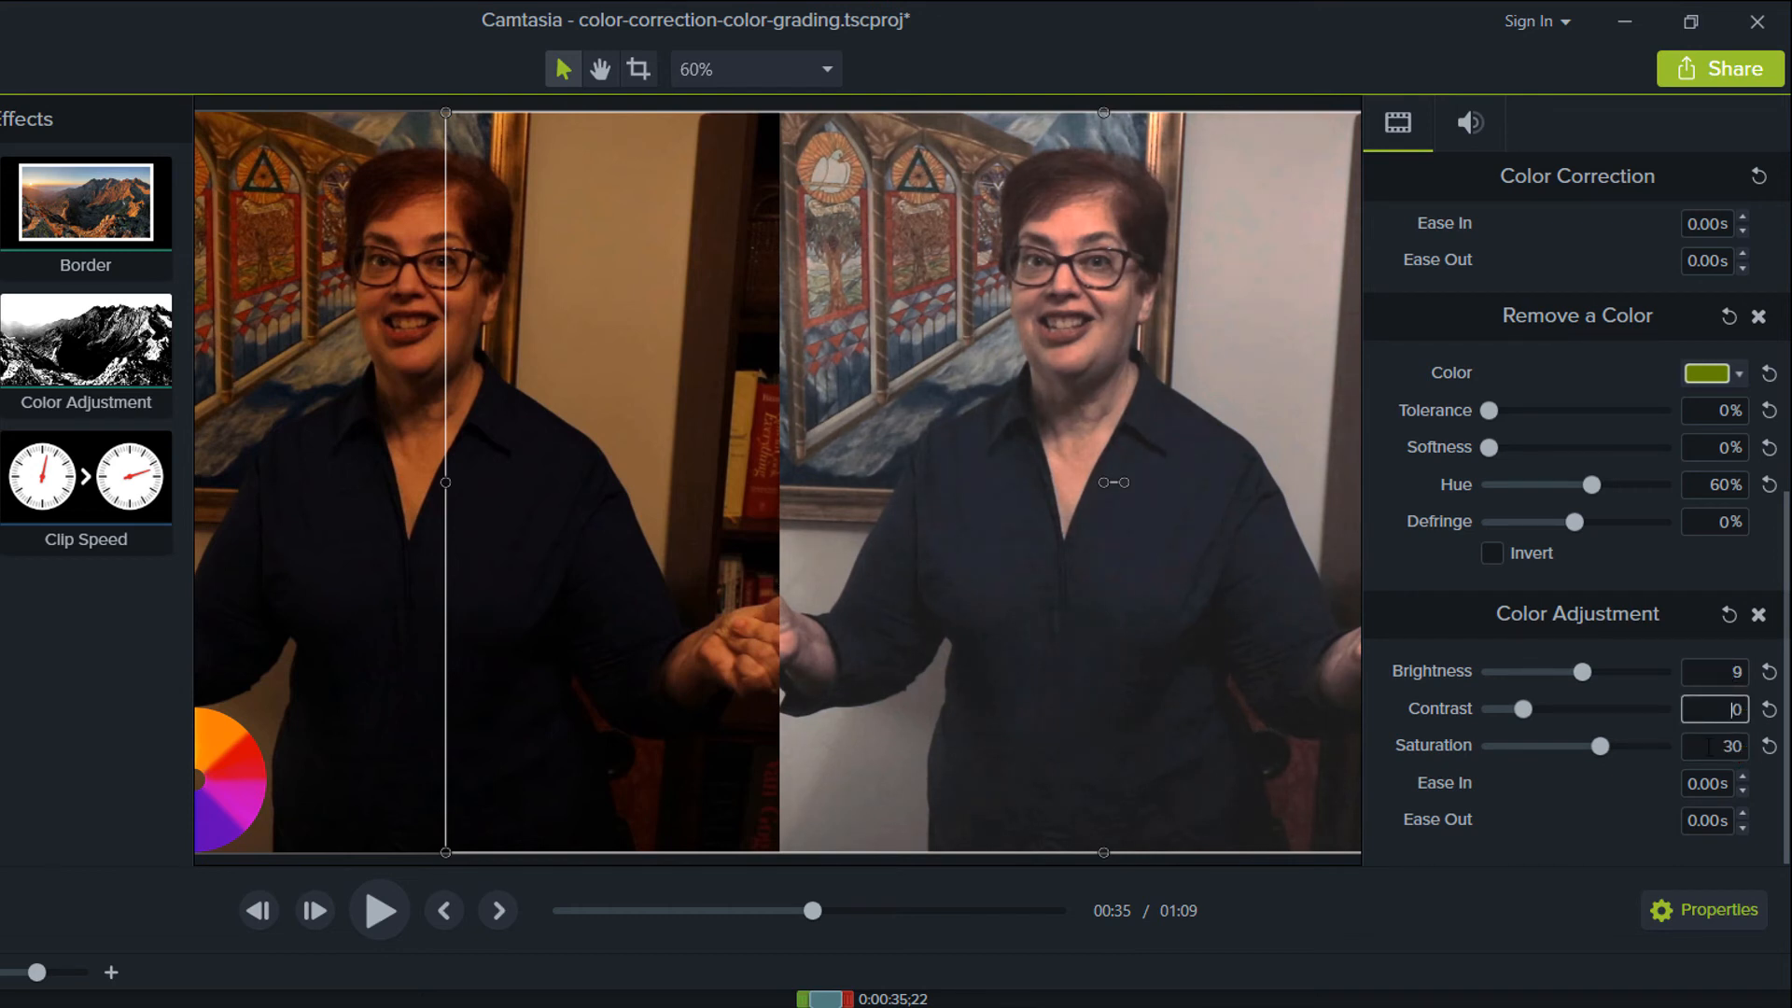
# - Raise contrast to 2 and re-pick the Colorize tint as a slightly deeper light blue (#ACCFE8)
pyautogui.click(1705, 373)
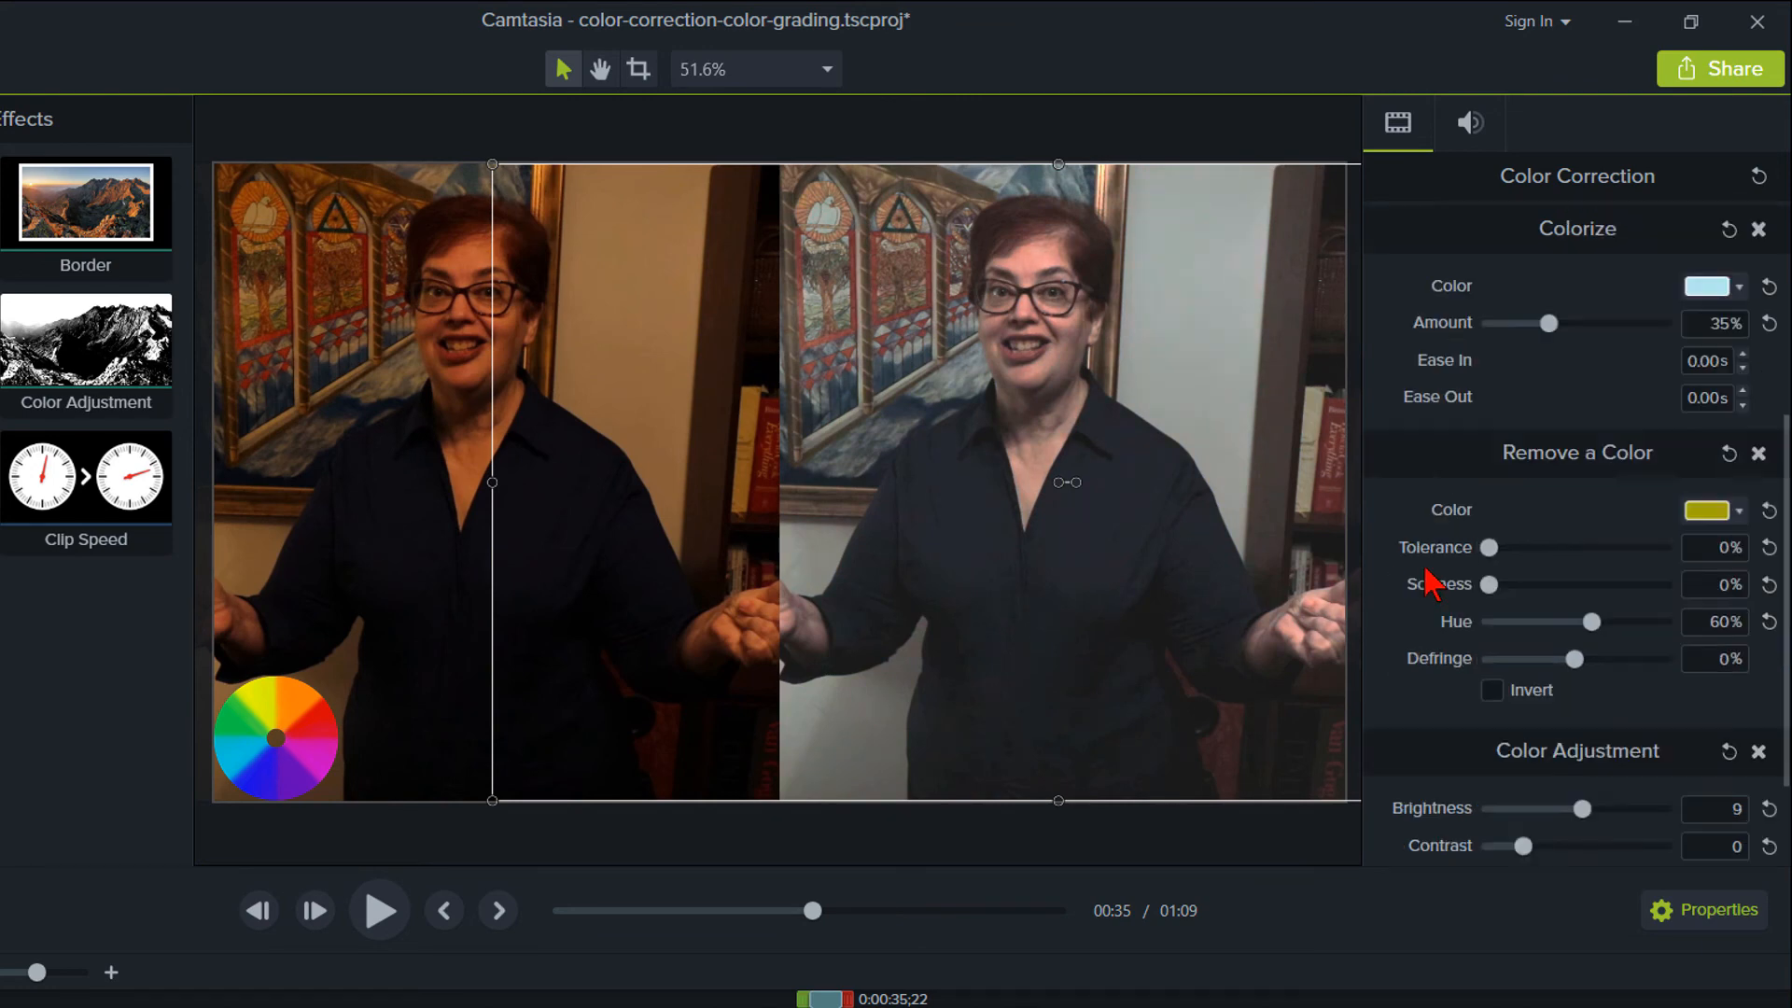
pyautogui.scroll(-3)
pyautogui.write('2')
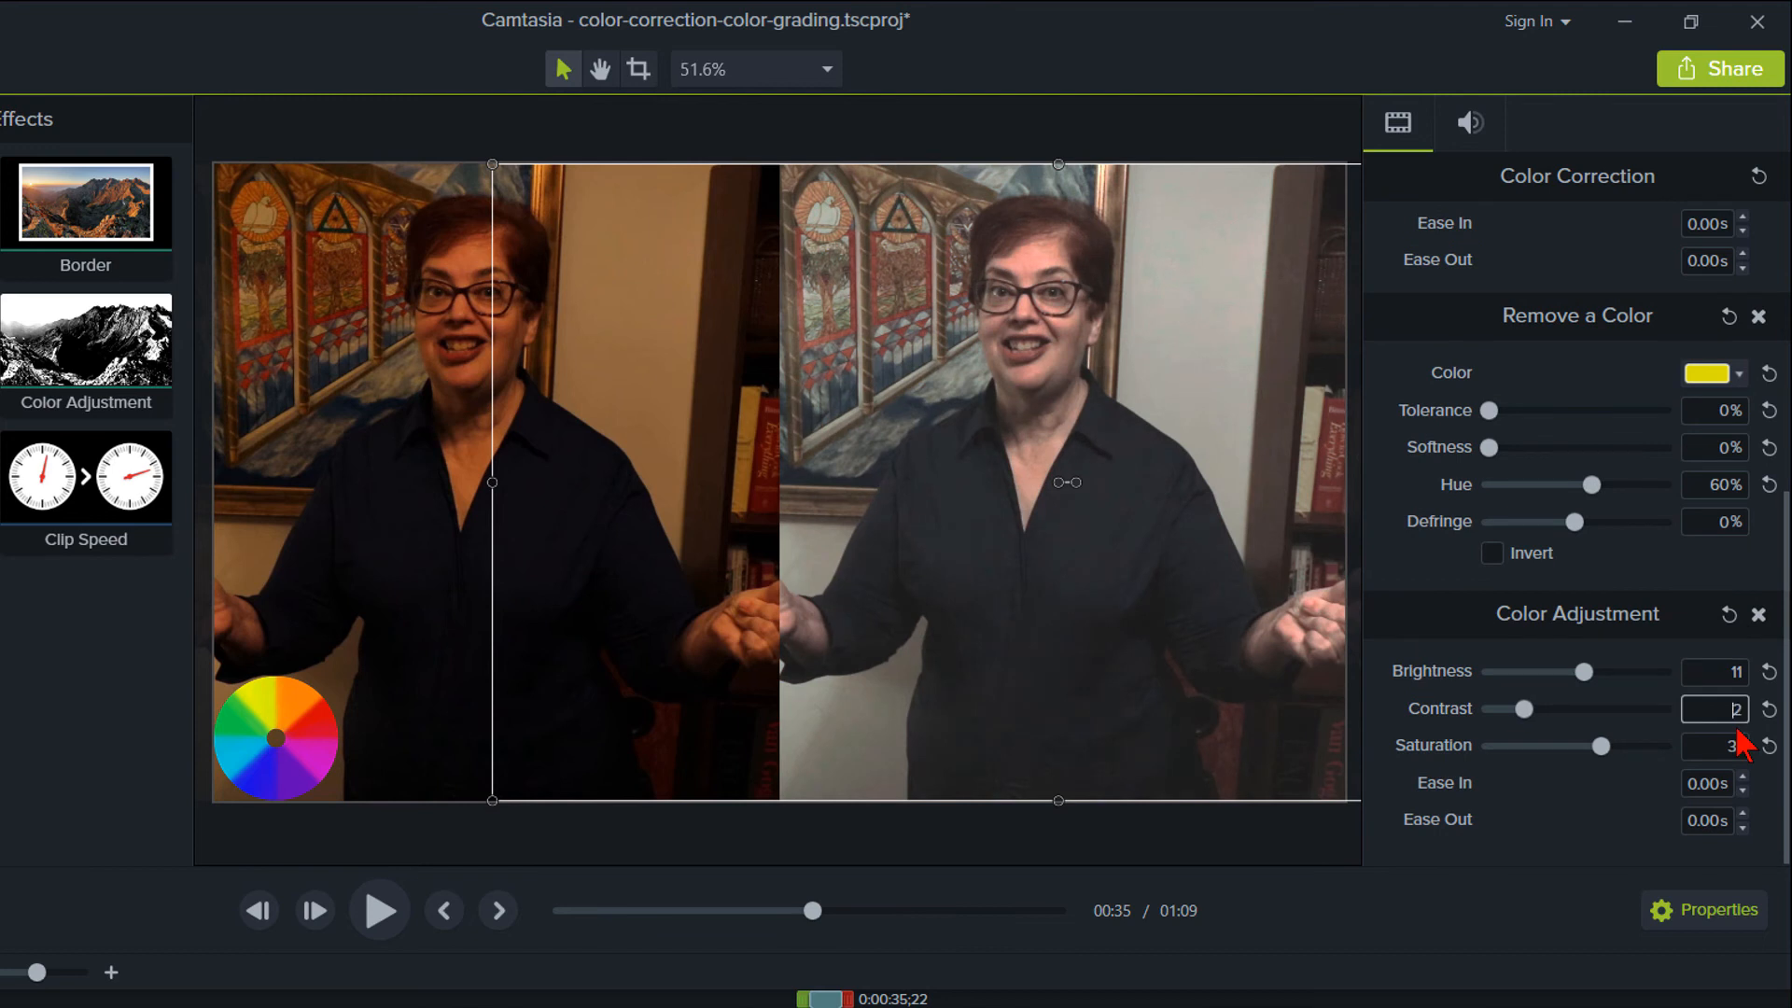
pyautogui.click(1707, 373)
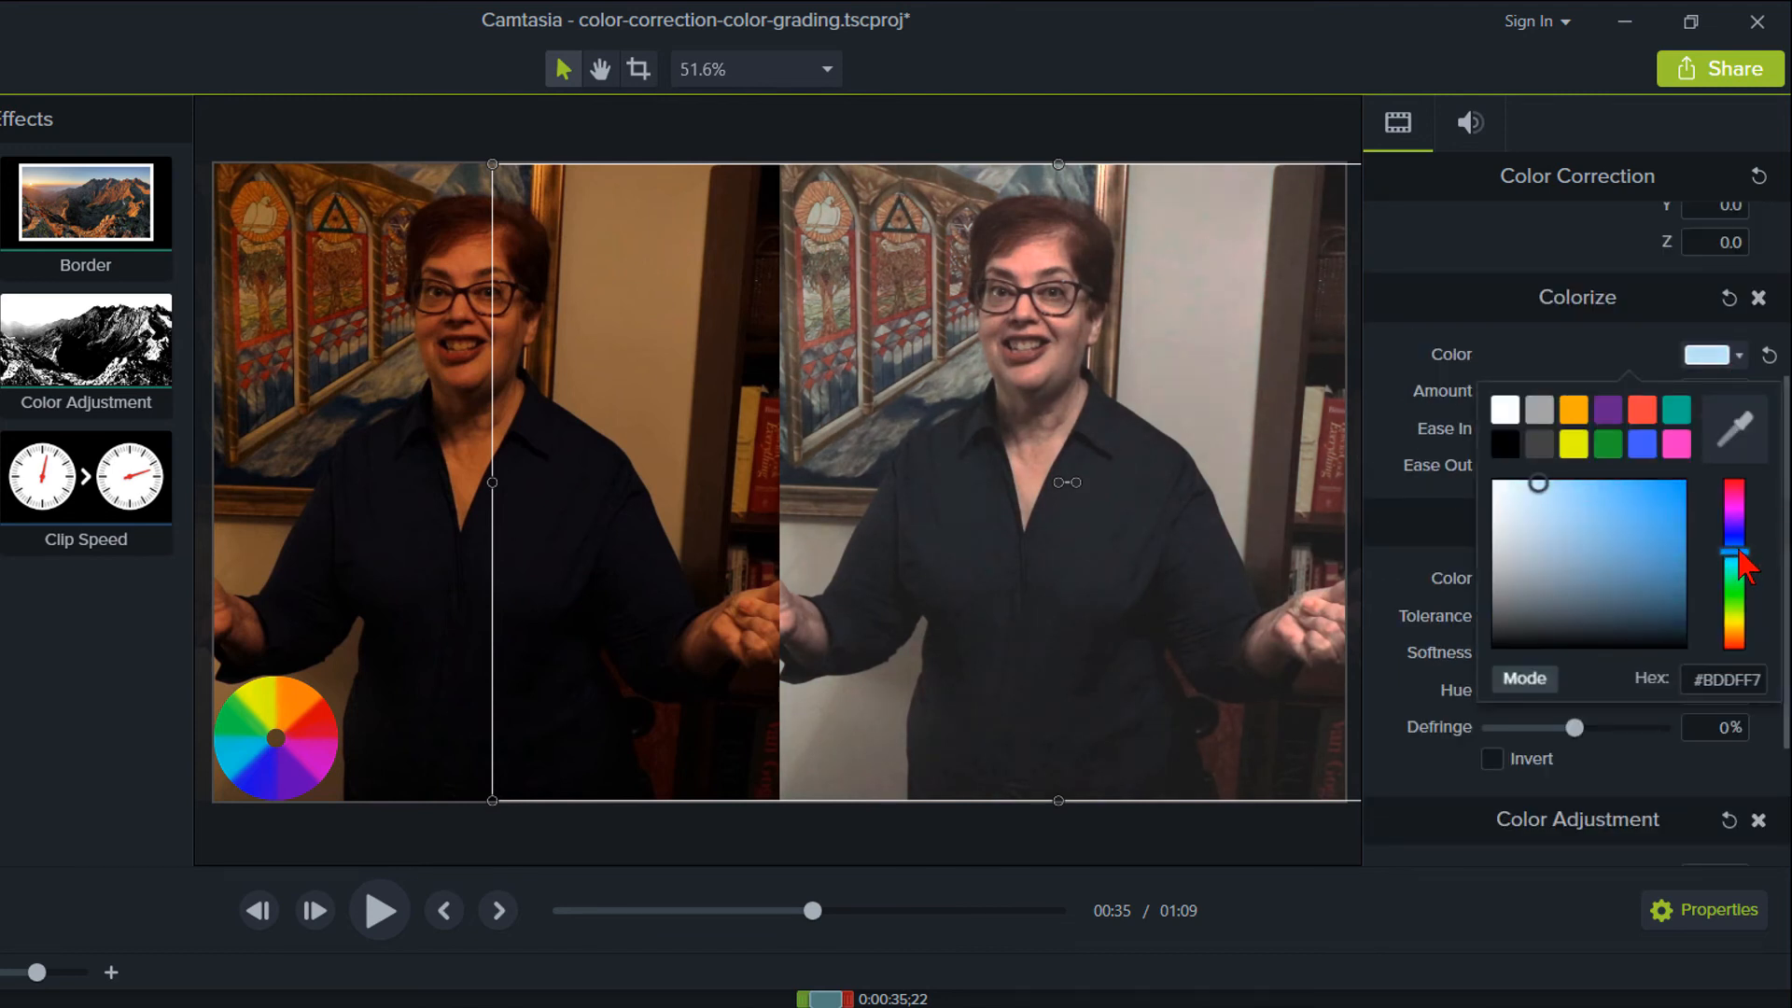
pyautogui.click(1540, 493)
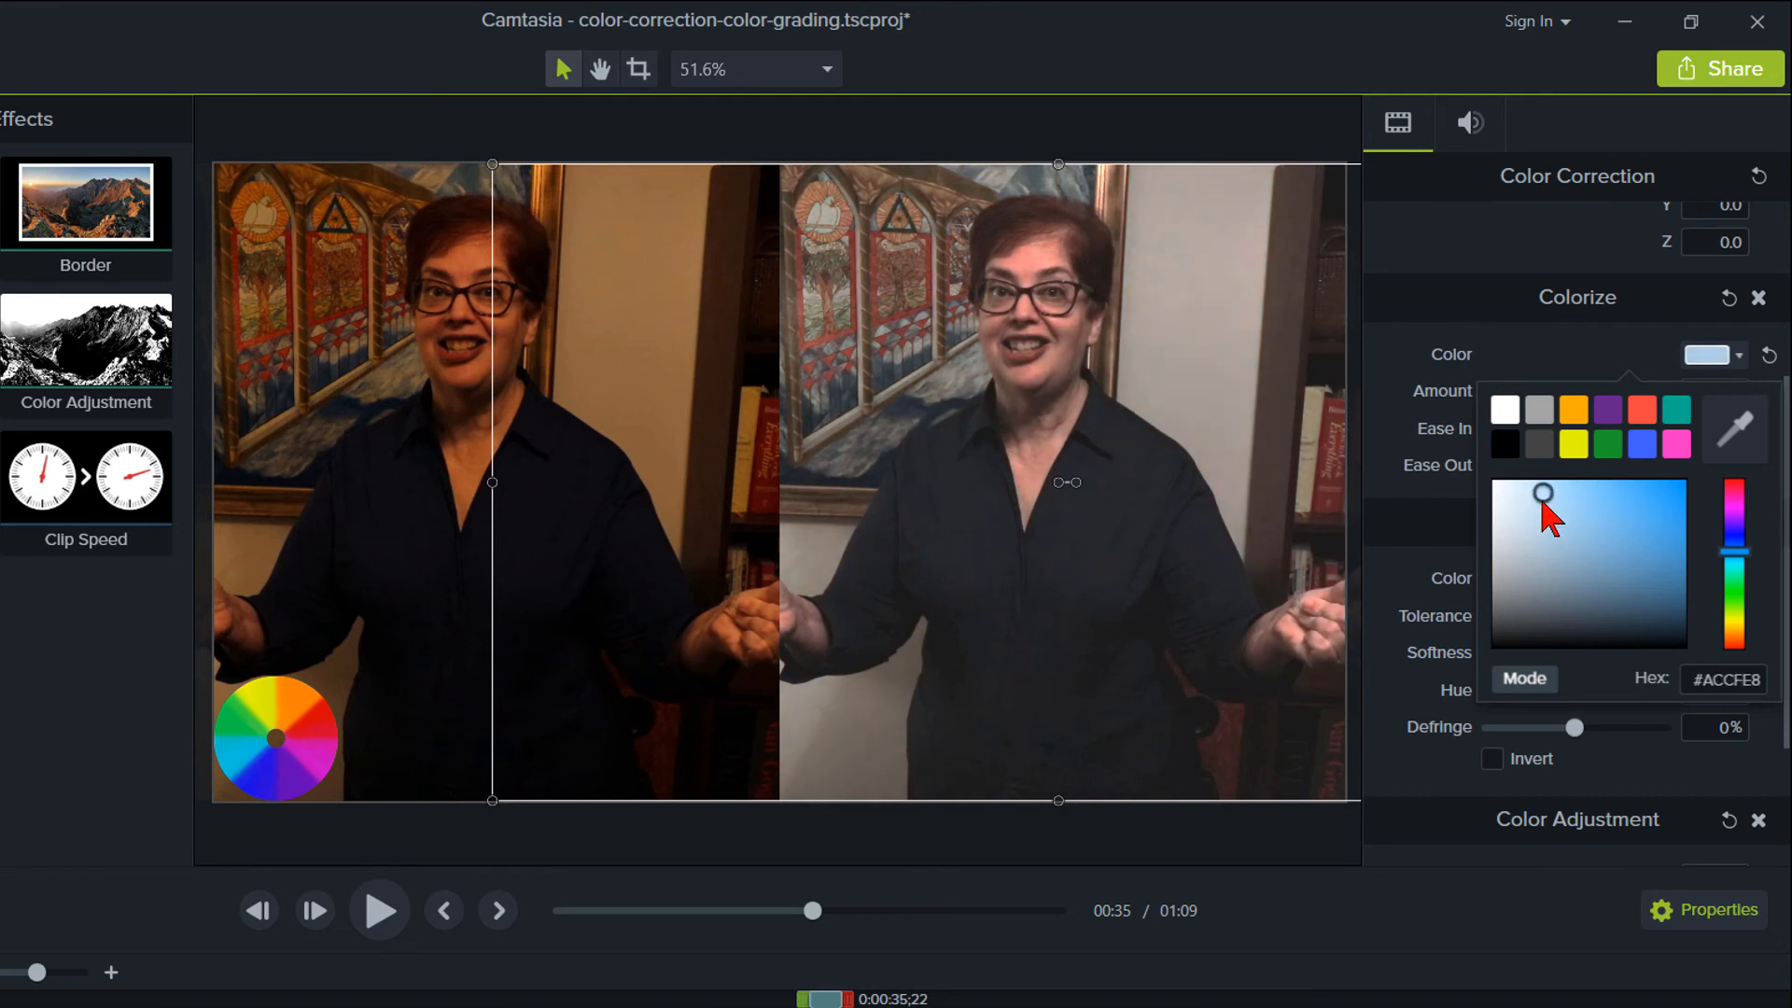